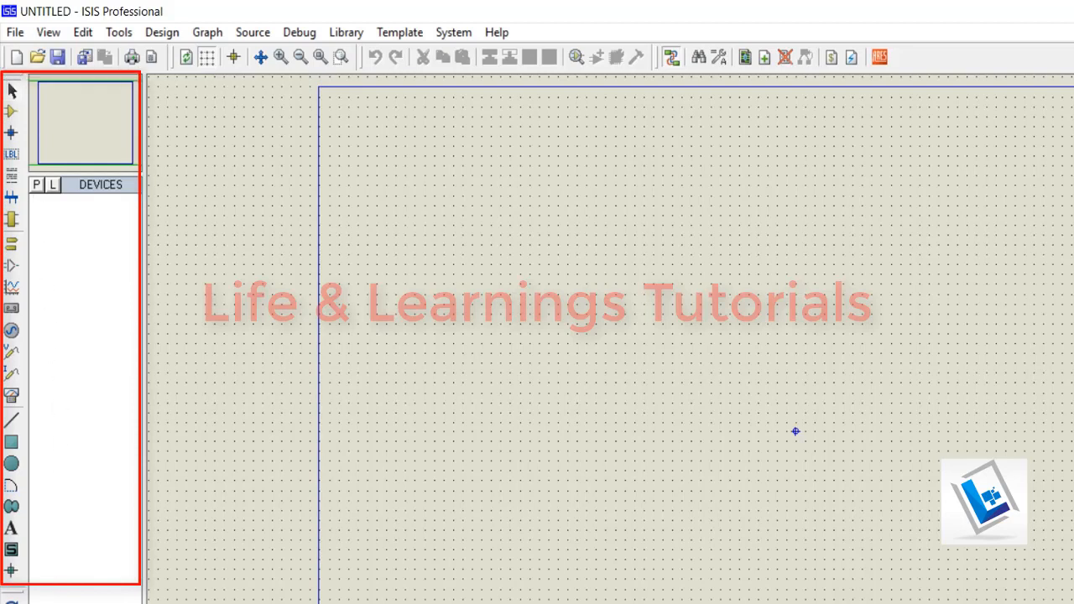
{"action": "mouse_move", "coordinate": [12, 110]}
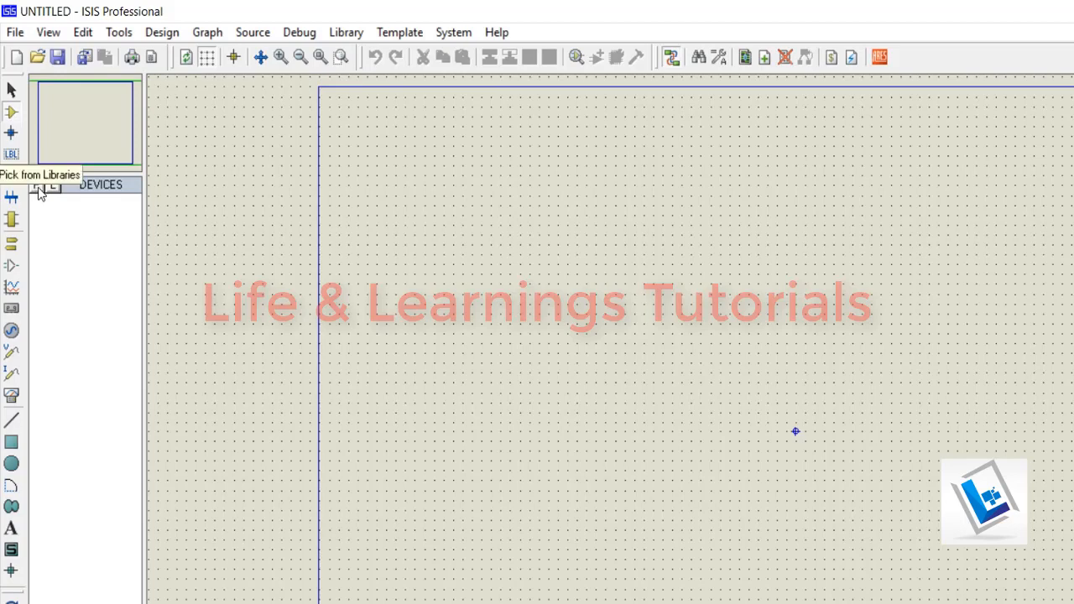
Step: Search the device library for keyword 8051, filter to Microprocessor ICs, and browse the 84 results
{"action": "left_click", "coordinate": [38, 187]}
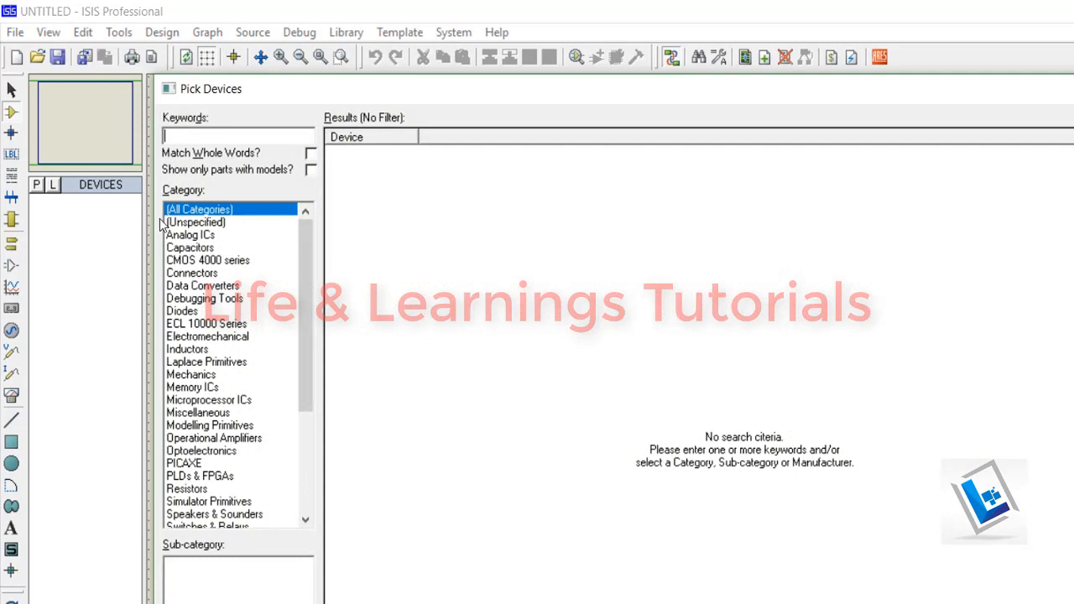
{"action": "mouse_move", "coordinate": [211, 124]}
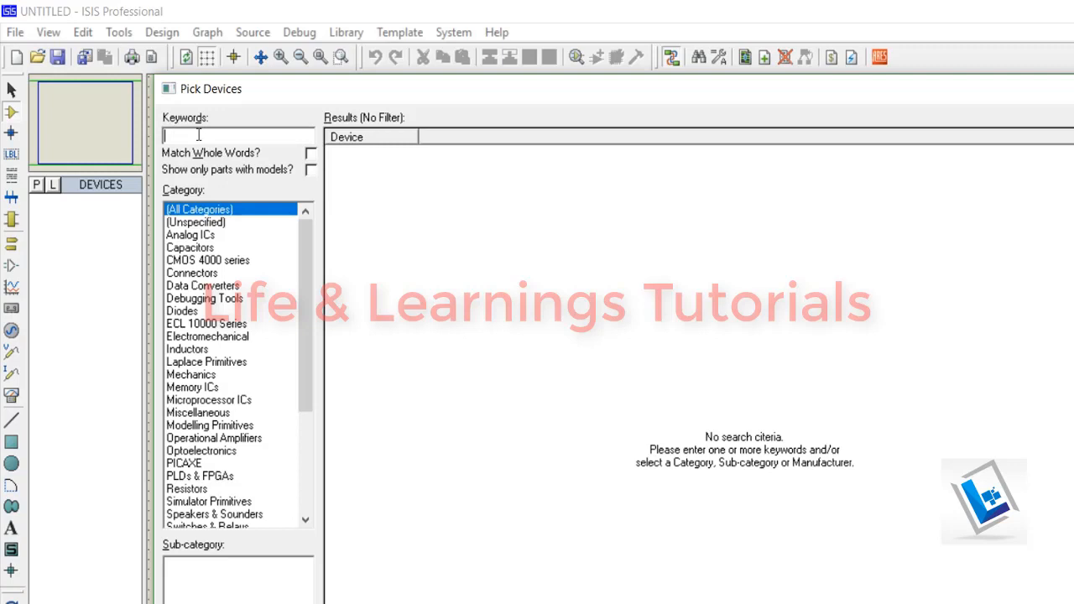
{"action": "mouse_move", "coordinate": [262, 186]}
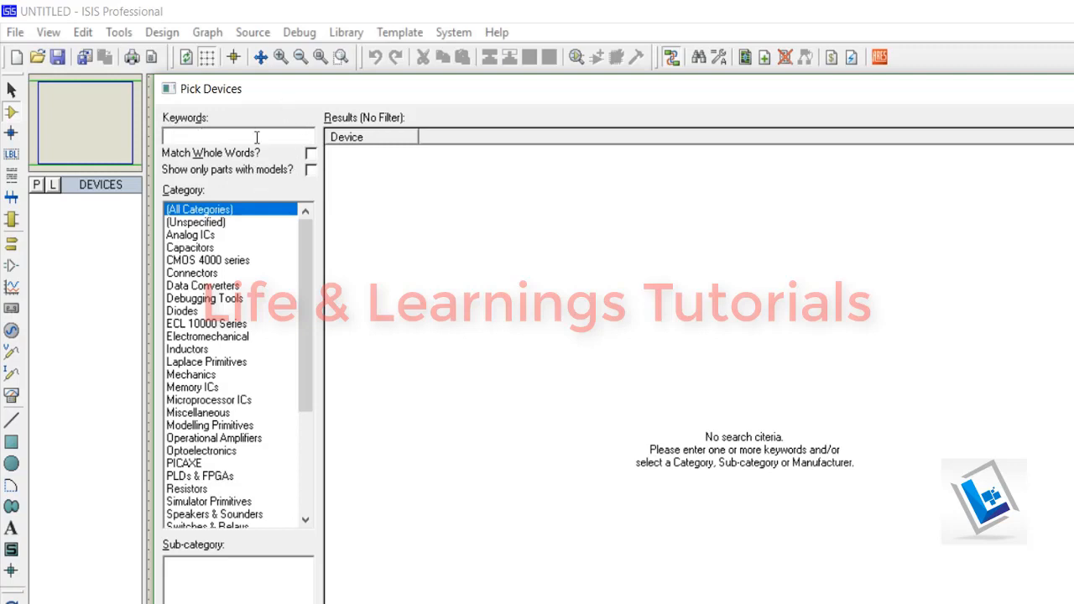
{"action": "type", "text": "805"}
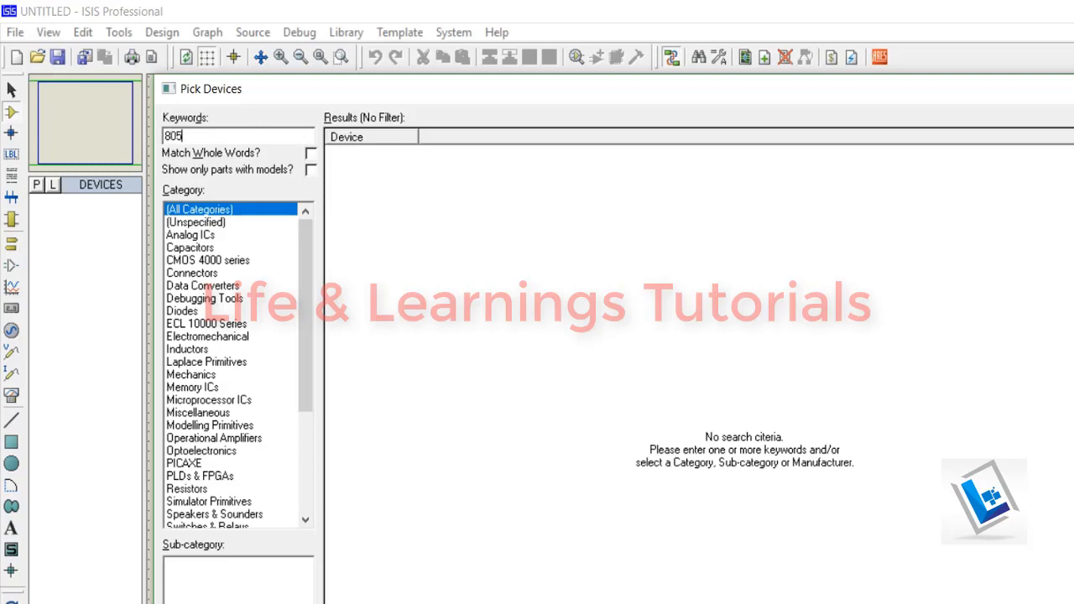
{"action": "type", "text": "1"}
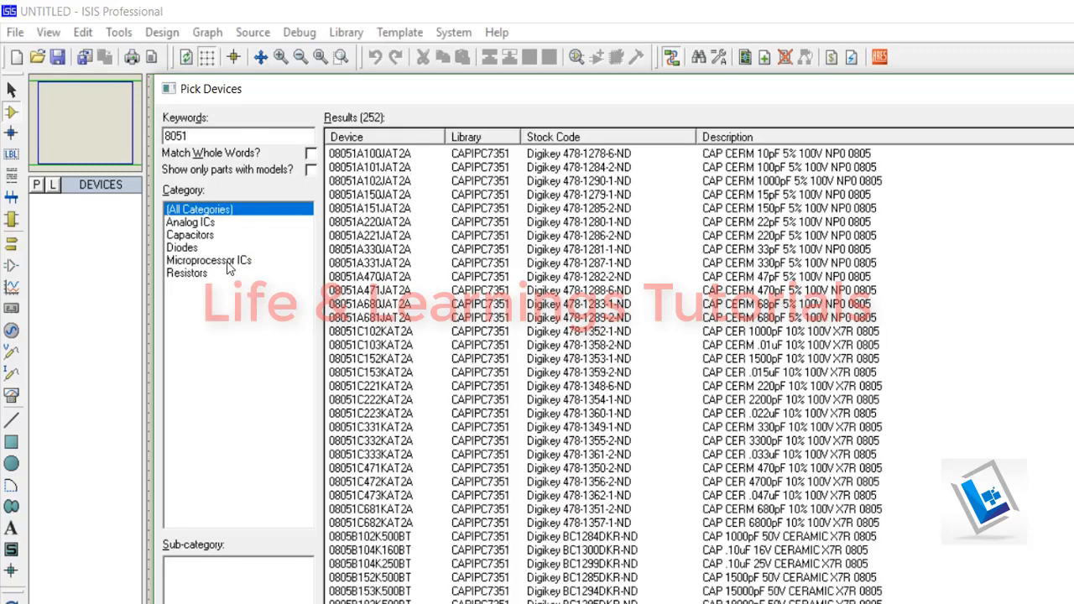
{"action": "left_click", "coordinate": [208, 260]}
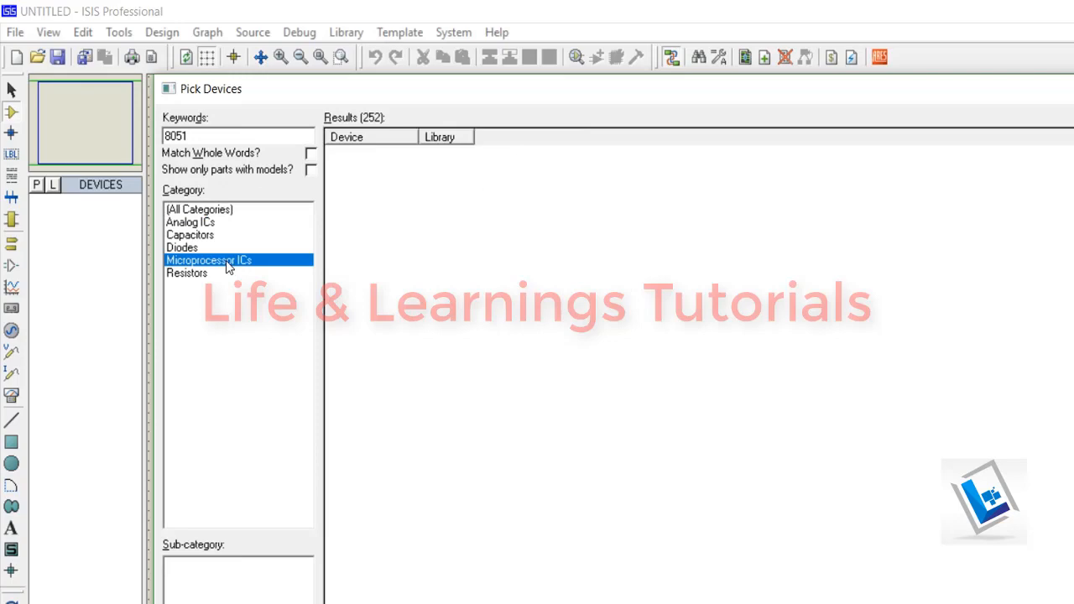
{"action": "left_click", "coordinate": [209, 260]}
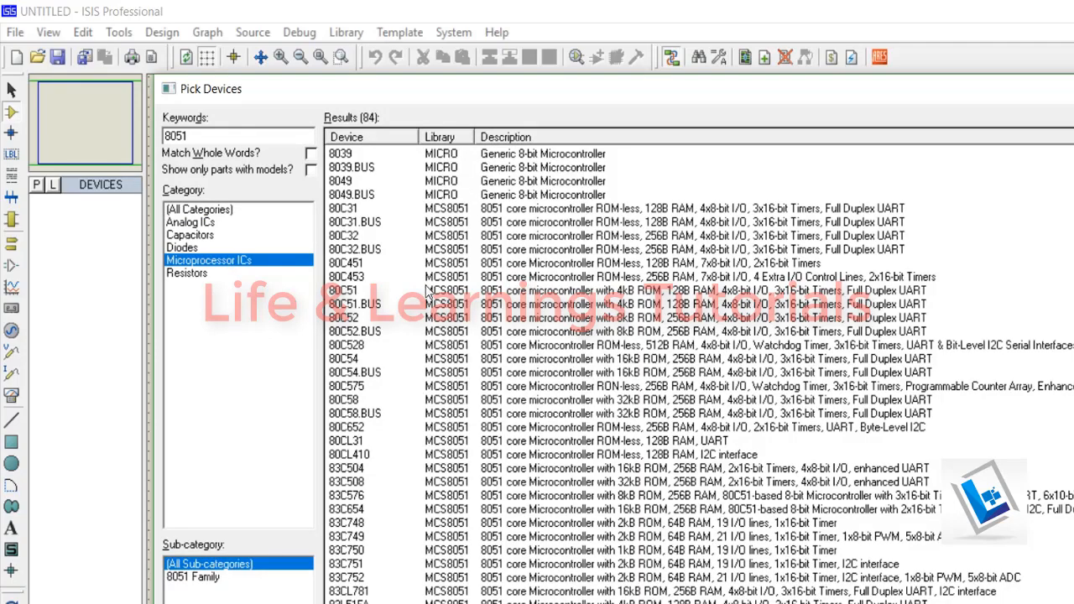
{"action": "scroll", "scroll_direction": "down", "scroll_amount": 3}
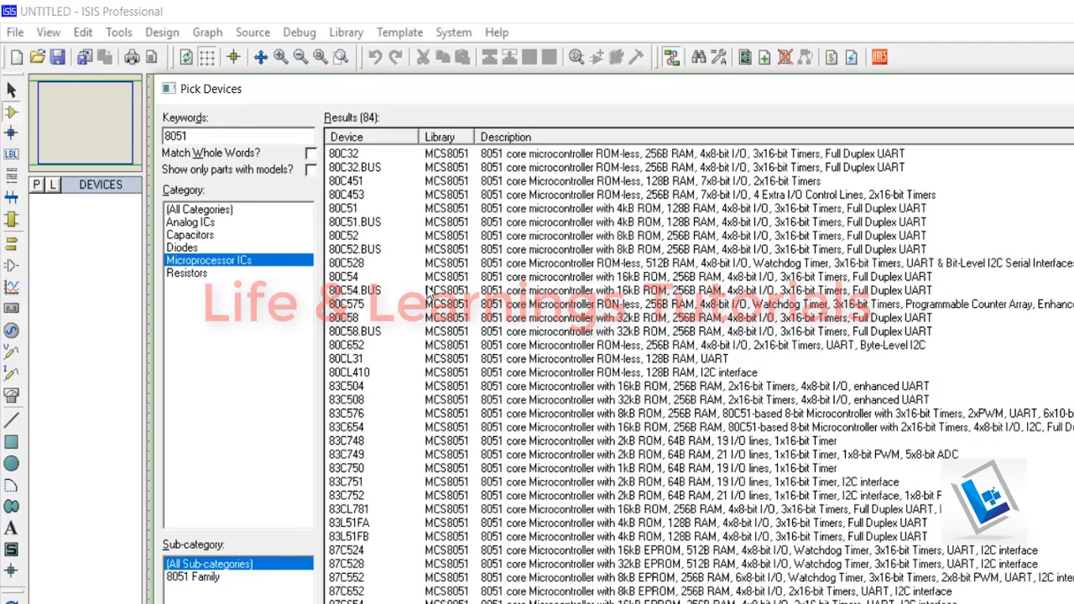
{"action": "scroll", "scroll_direction": "down", "scroll_amount": 3}
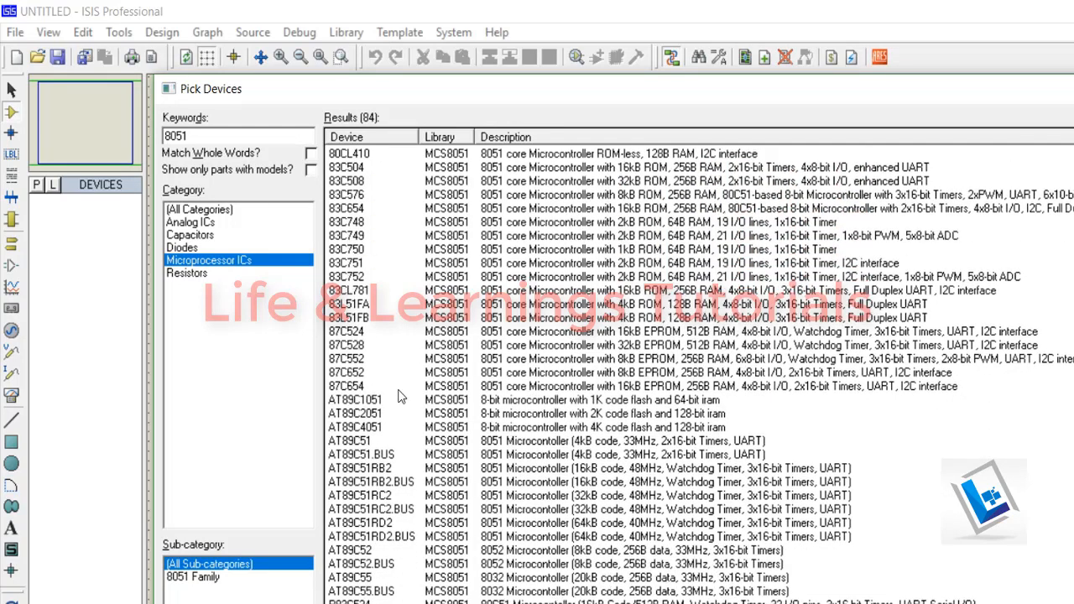
Step: Select the AT89C52 entry from the MCS8051 library in the results
{"action": "left_click", "coordinate": [360, 549]}
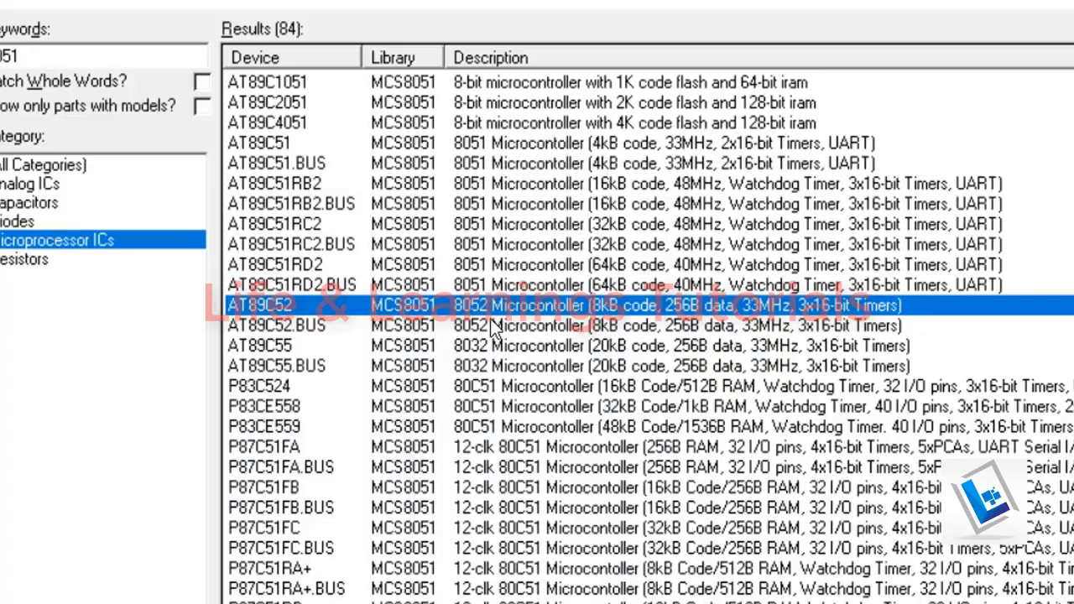
{"action": "mouse_move", "coordinate": [692, 327]}
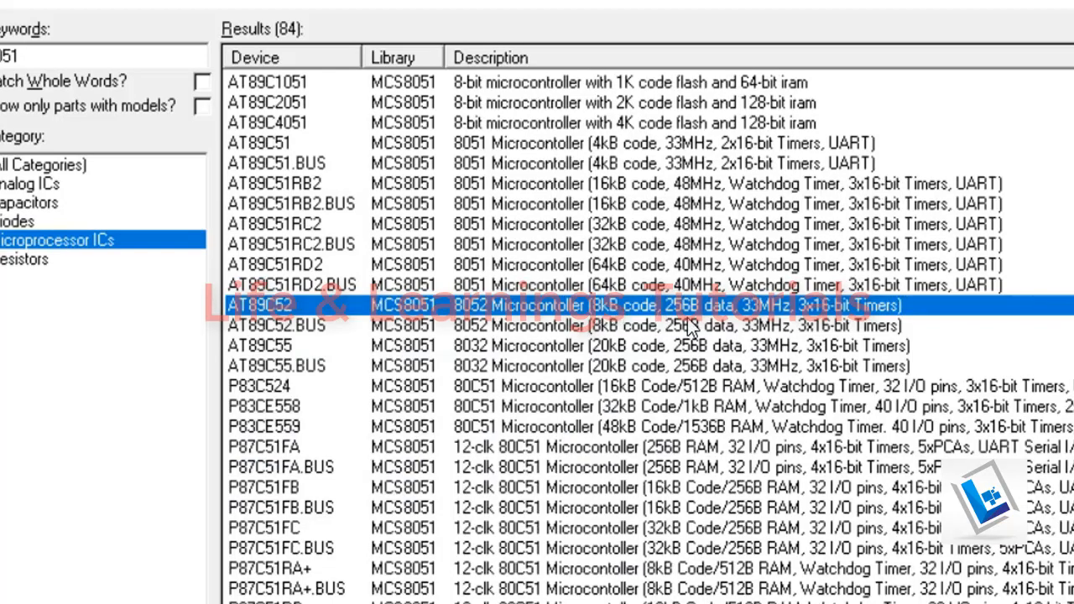
{"action": "mouse_move", "coordinate": [768, 315]}
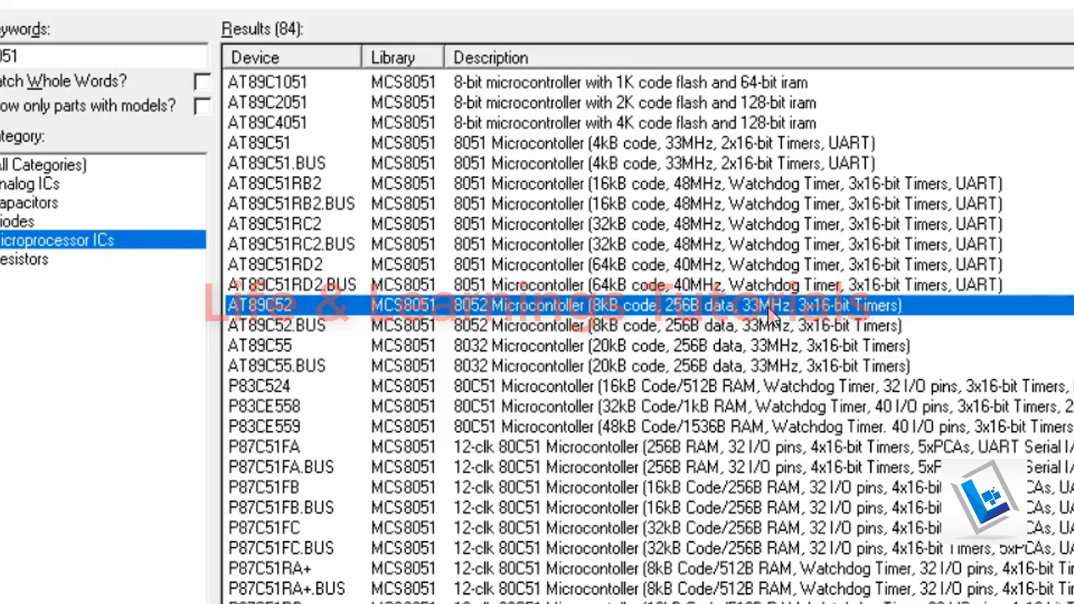
{"action": "mouse_move", "coordinate": [852, 323]}
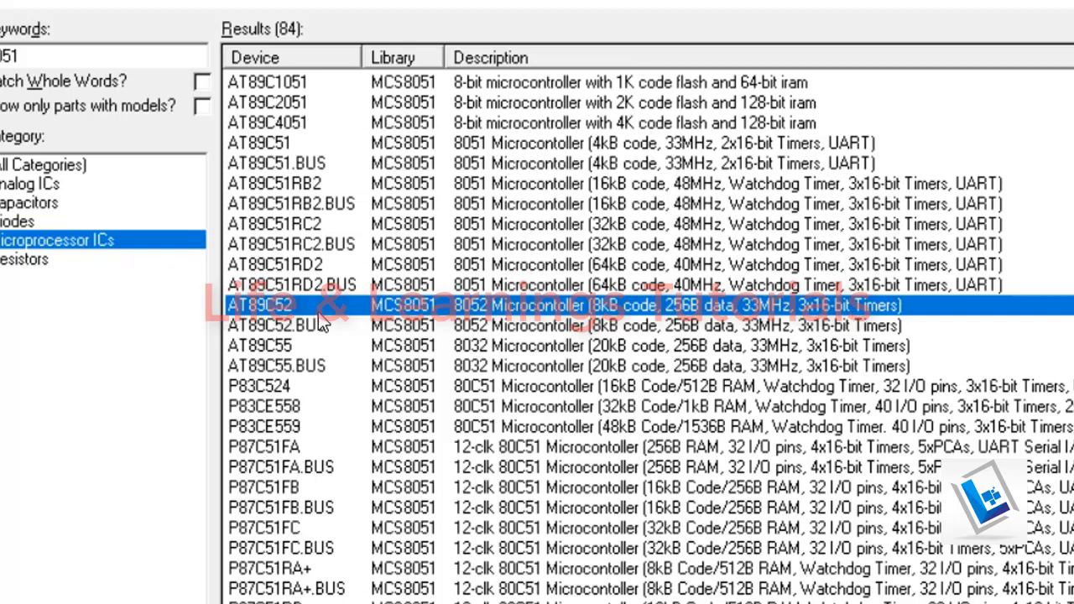
{"action": "mouse_move", "coordinate": [419, 311]}
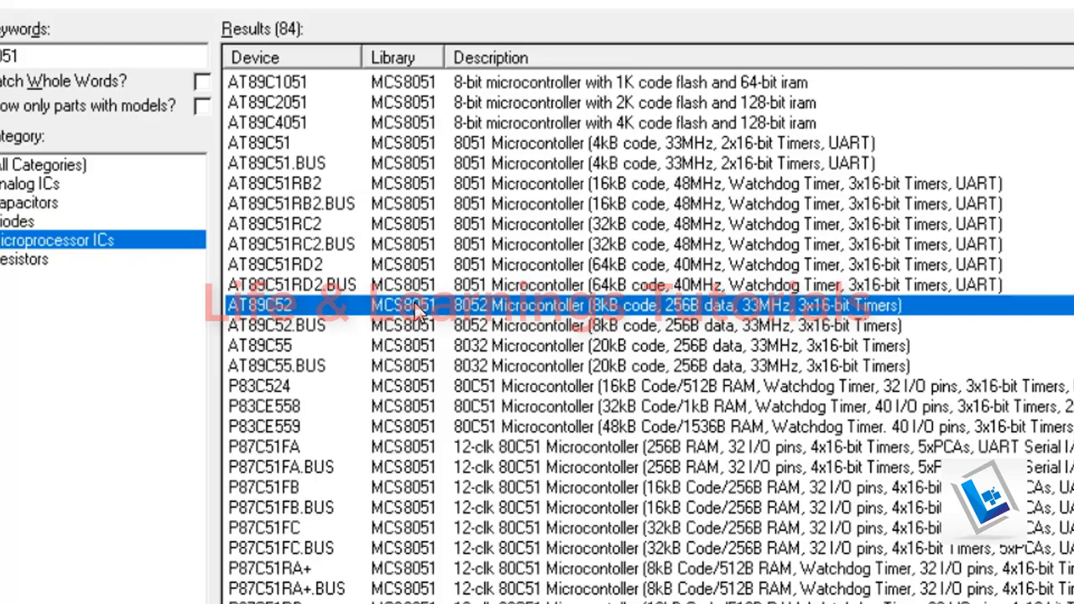
{"action": "mouse_move", "coordinate": [416, 313]}
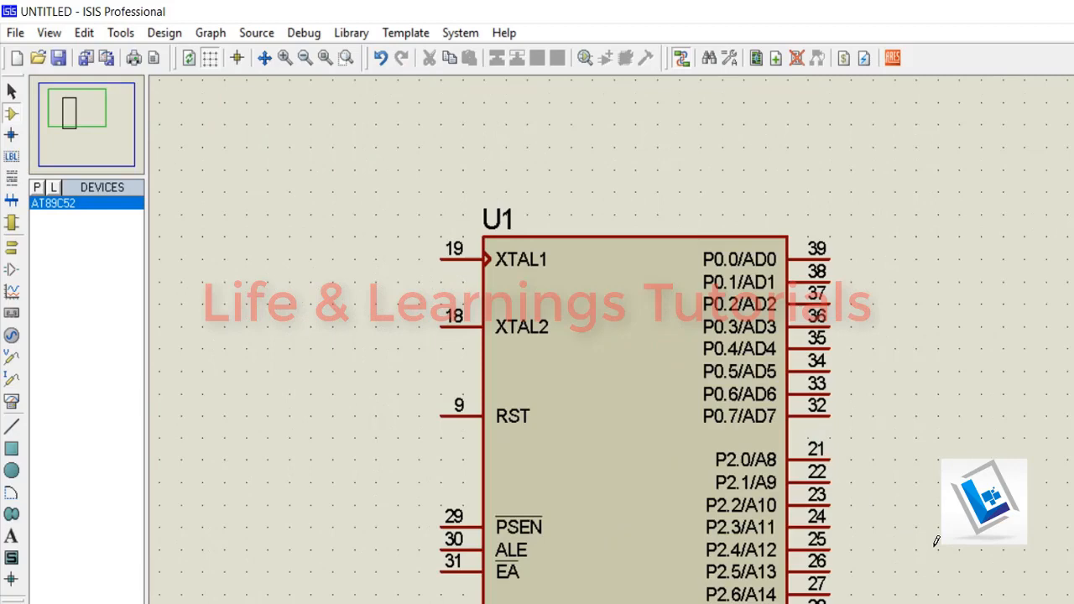
{"action": "mouse_move", "coordinate": [931, 491]}
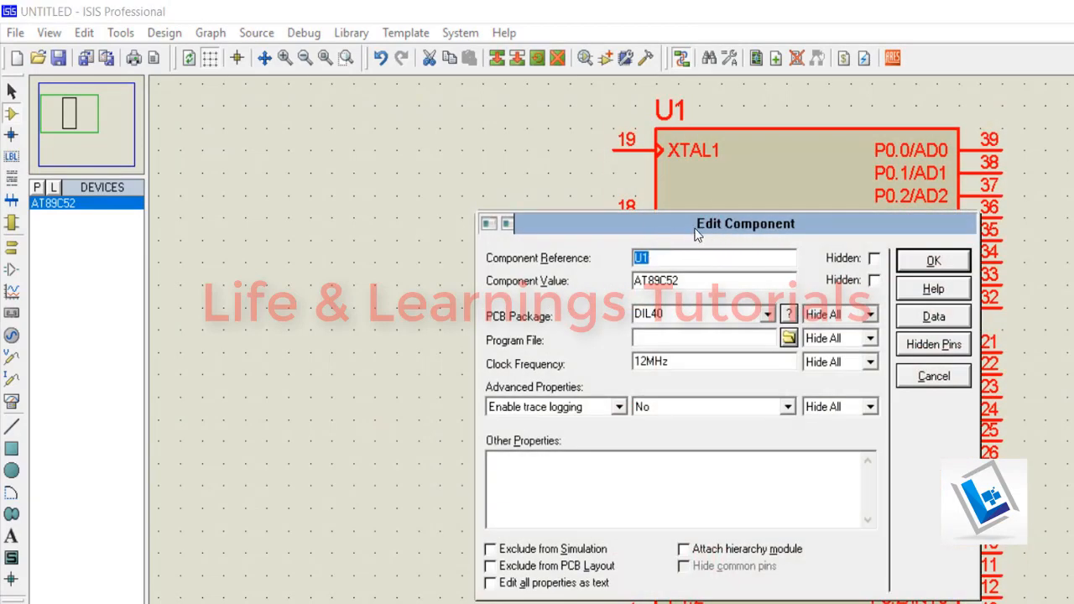
Step: Change U1's Clock Frequency from 12MHz to 11.0592MHz and confirm the properties
{"action": "left_click", "coordinate": [662, 361]}
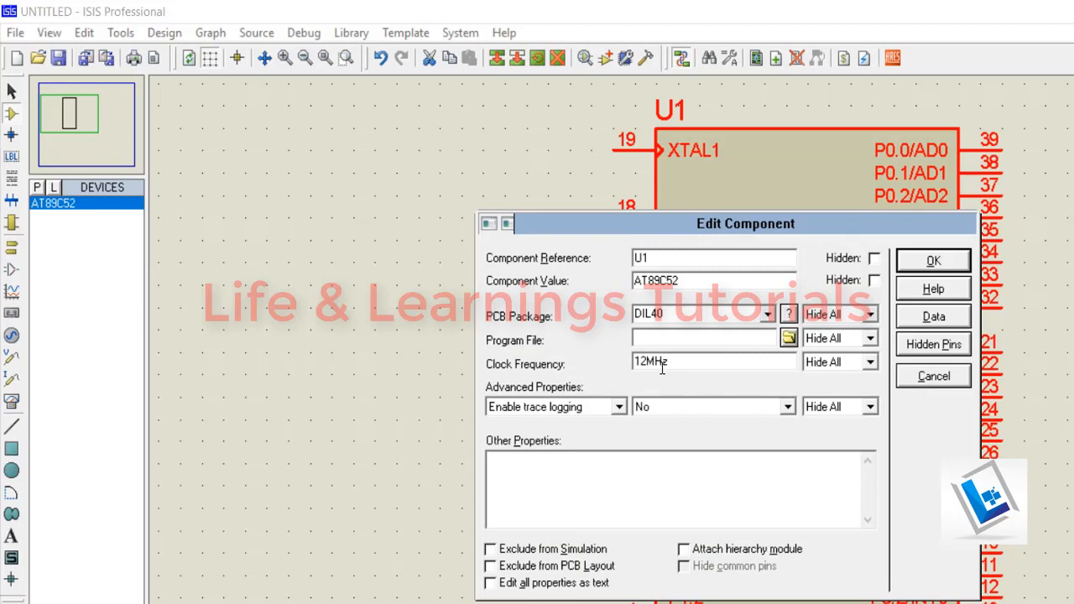
{"action": "mouse_move", "coordinate": [707, 390]}
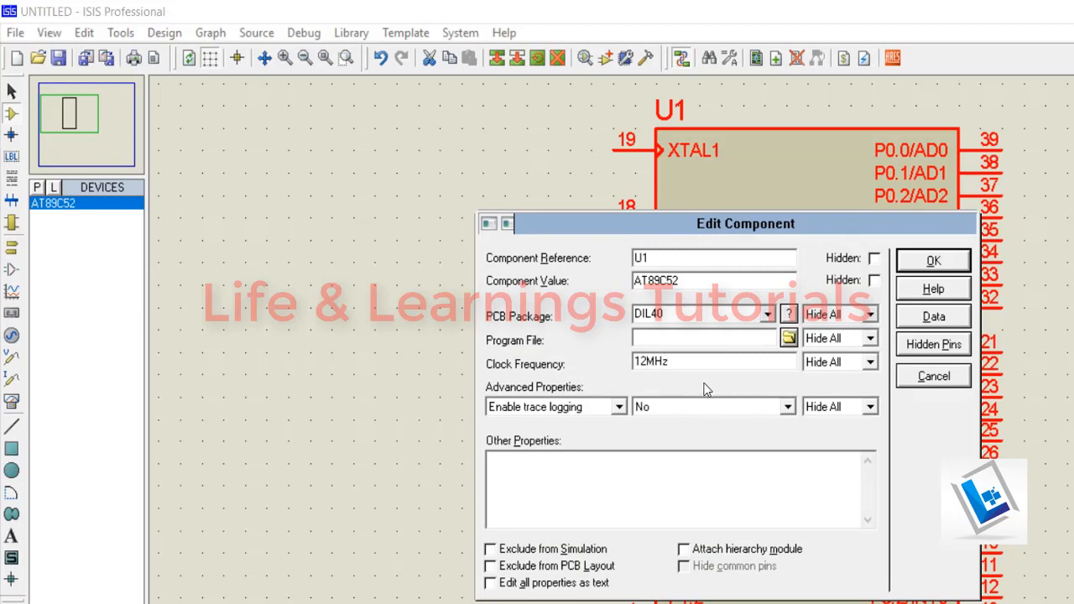
{"action": "left_click", "coordinate": [642, 361]}
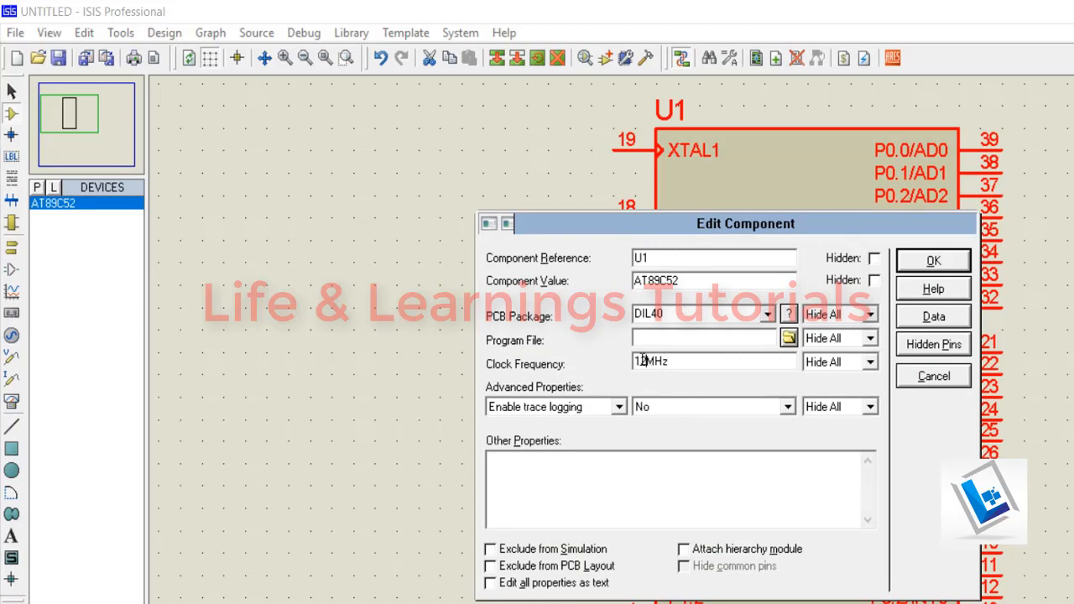
{"action": "type", "text": "11MHz"}
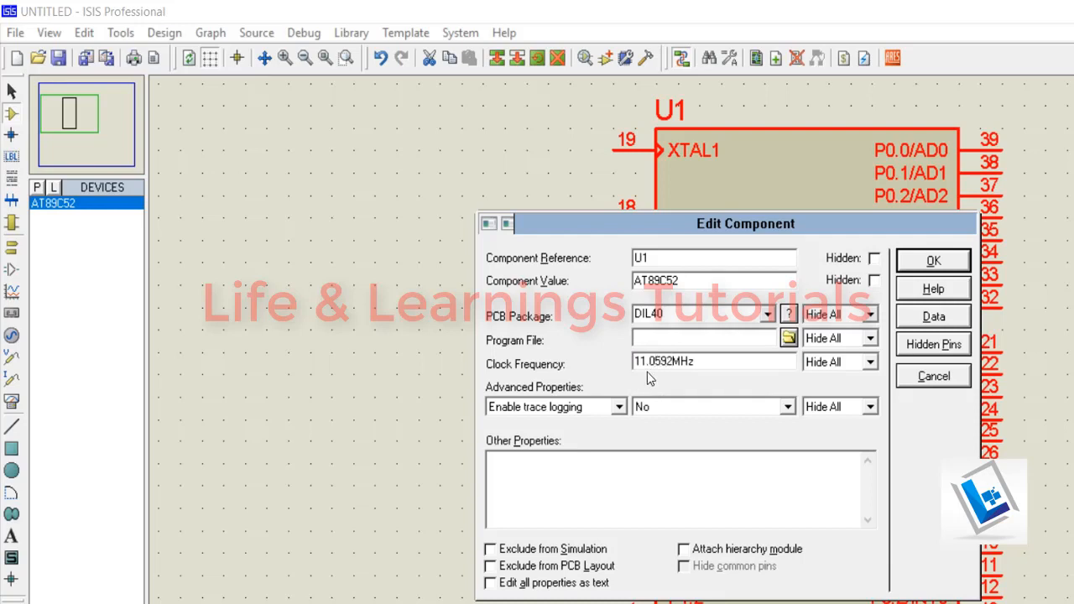
{"action": "left_click", "coordinate": [656, 361]}
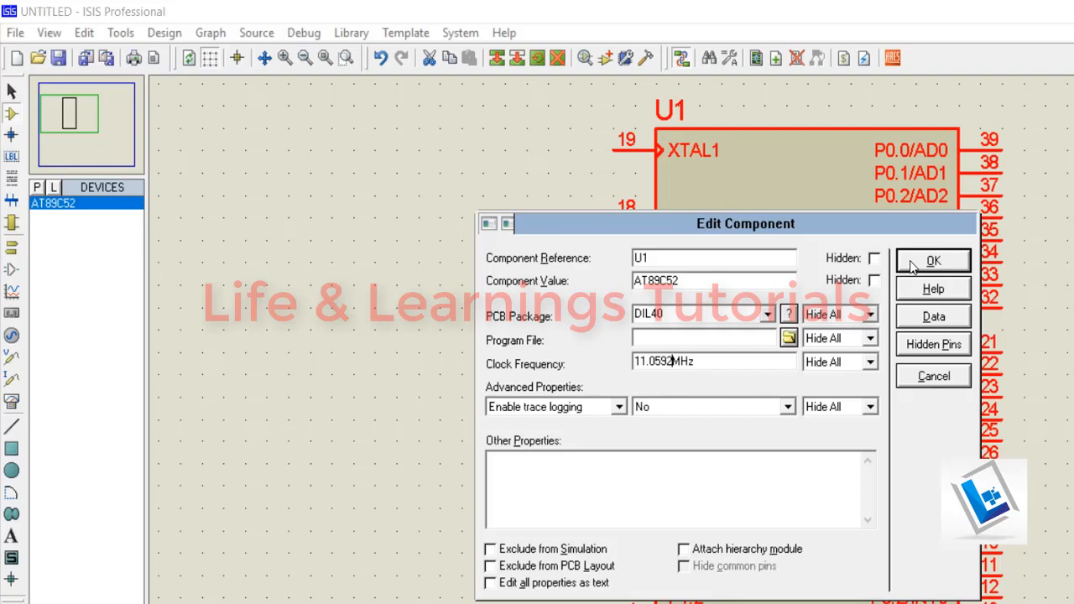
{"action": "left_click", "coordinate": [932, 260]}
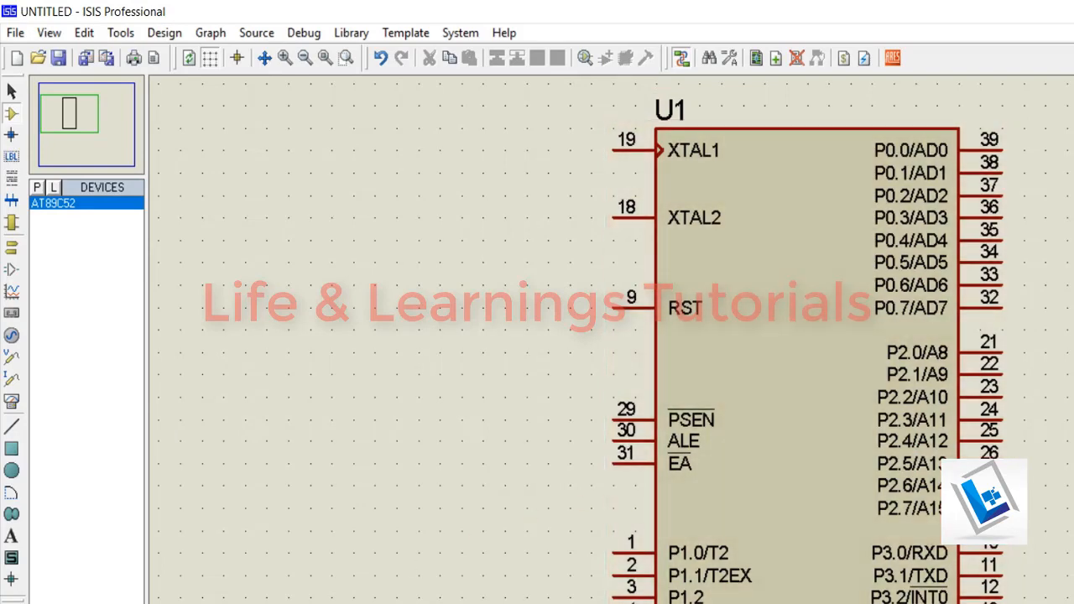
Step: Run the simulation and dismiss the log warning that no program code is loaded
{"action": "scroll", "scroll_direction": "down", "scroll_amount": 3}
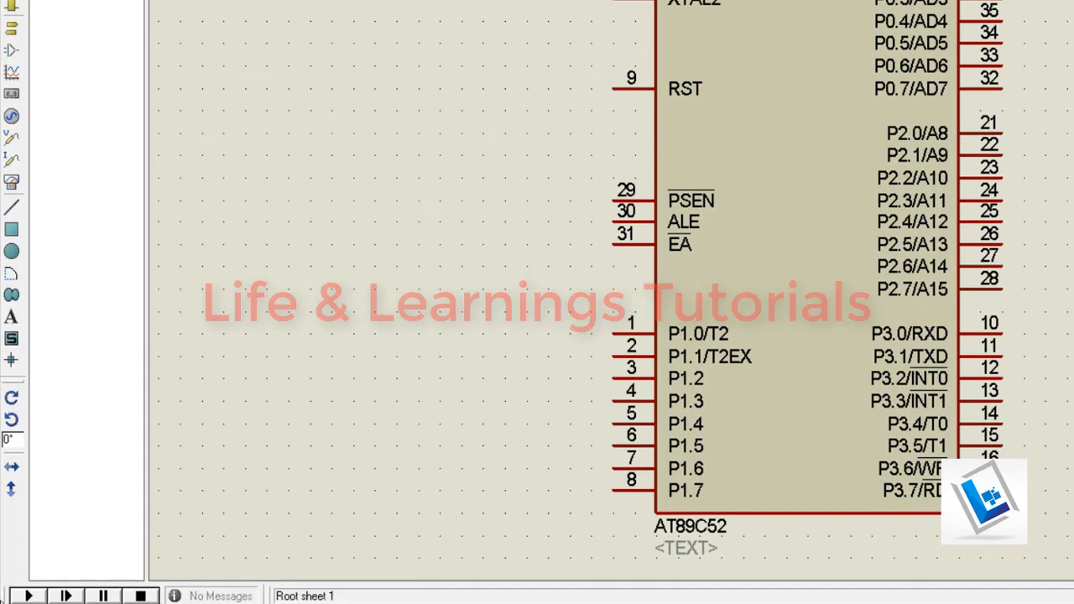
{"action": "mouse_move", "coordinate": [29, 596]}
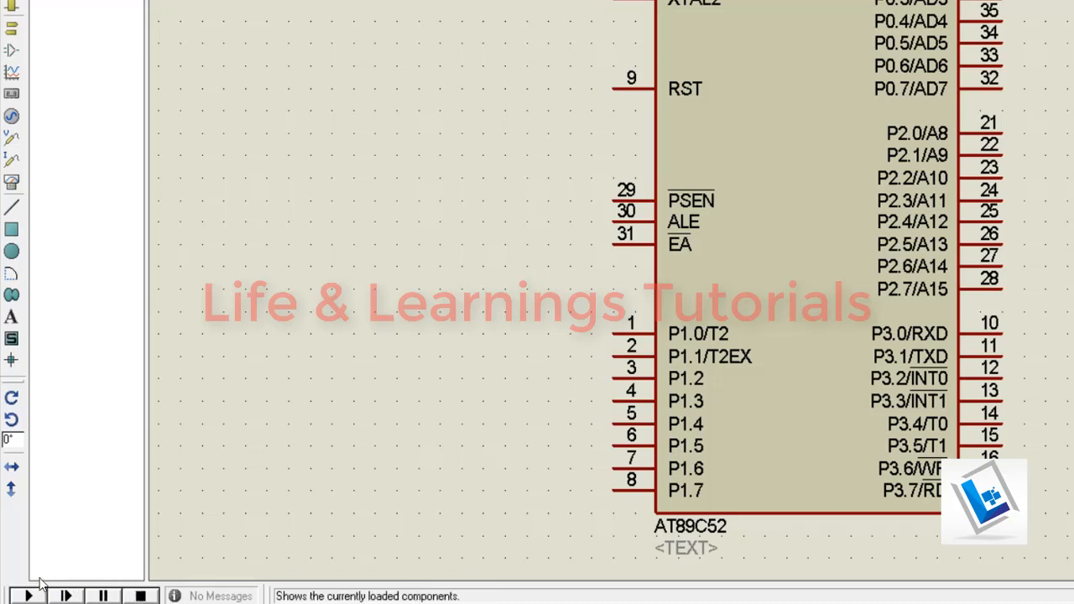
{"action": "left_click", "coordinate": [27, 596]}
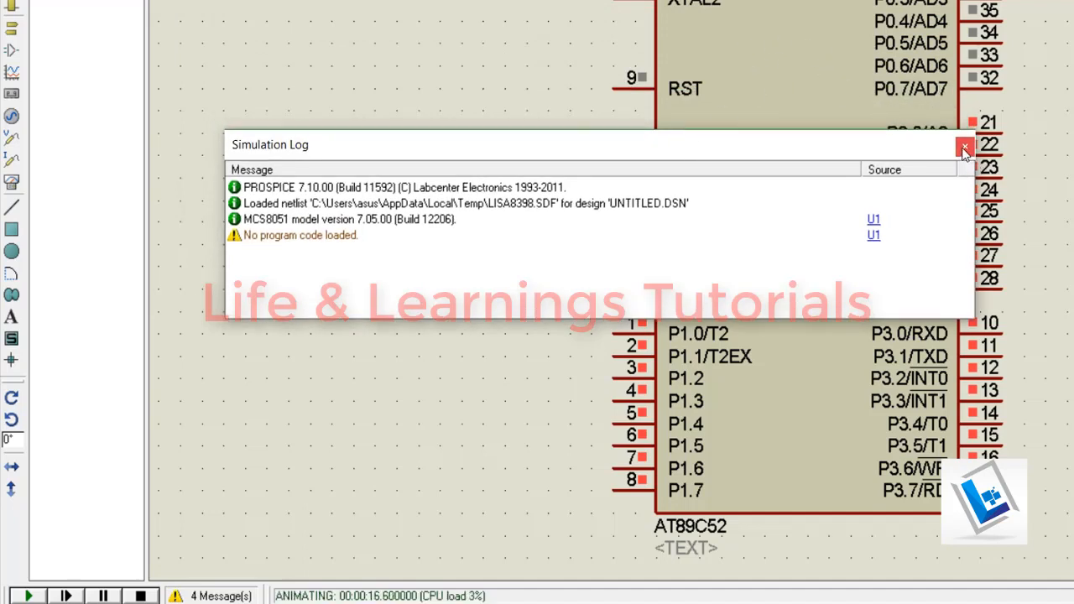
{"action": "left_click", "coordinate": [963, 145]}
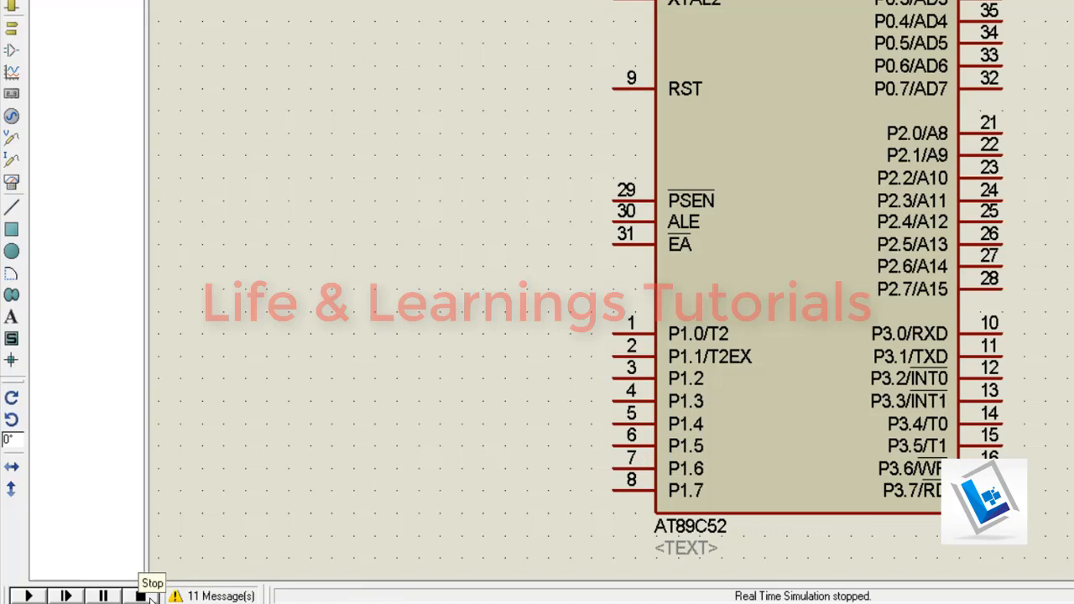
{"action": "left_click", "coordinate": [814, 228]}
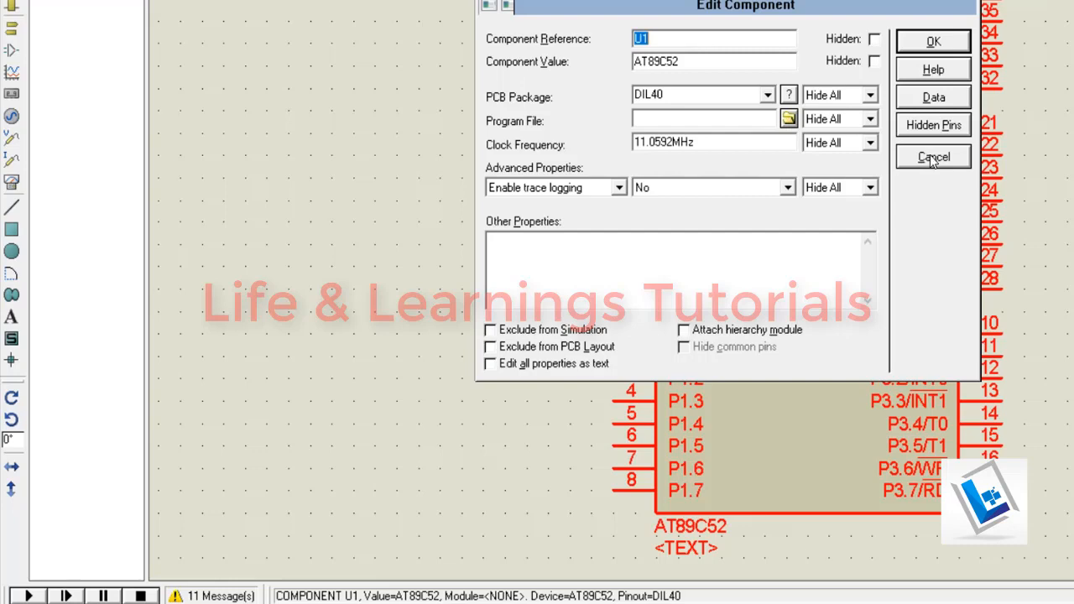
{"action": "left_click", "coordinate": [932, 157]}
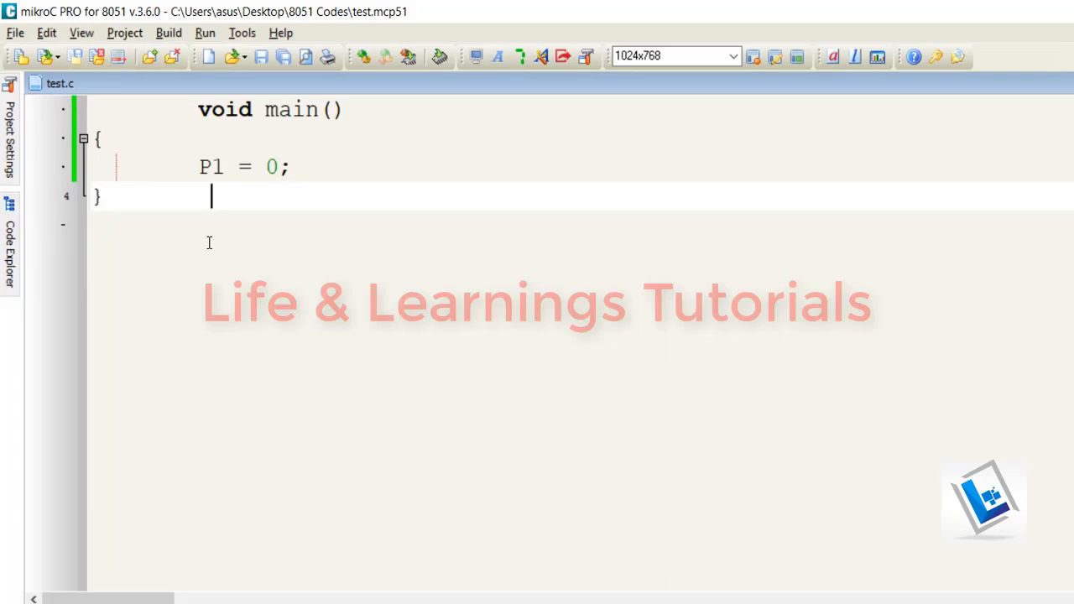
{"action": "mouse_move", "coordinate": [155, 214]}
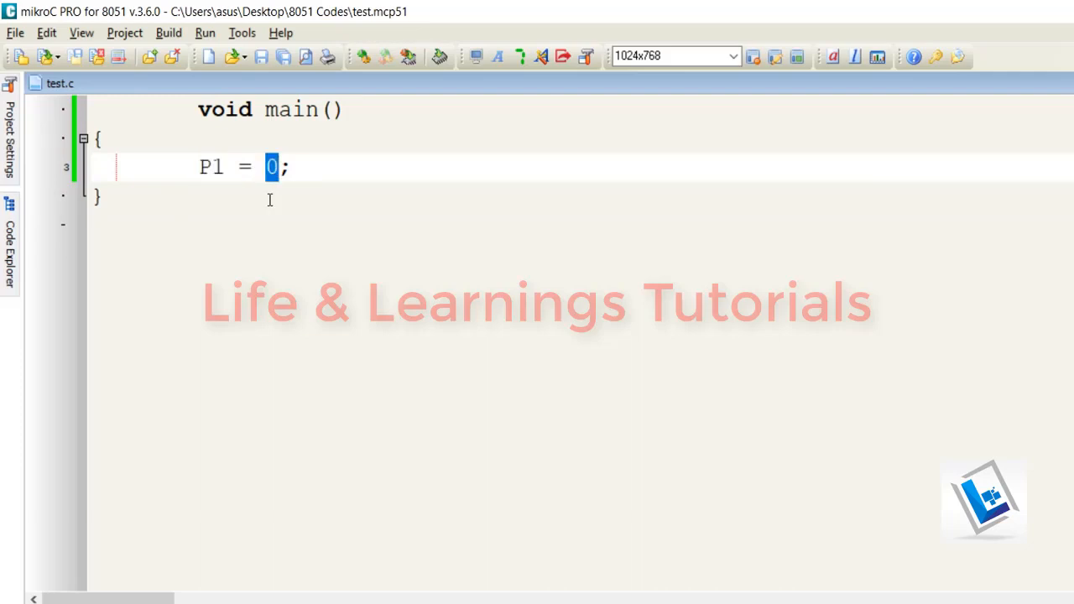
Step: Open mikroC's Build menu for the test.c project
{"action": "left_click", "coordinate": [168, 33]}
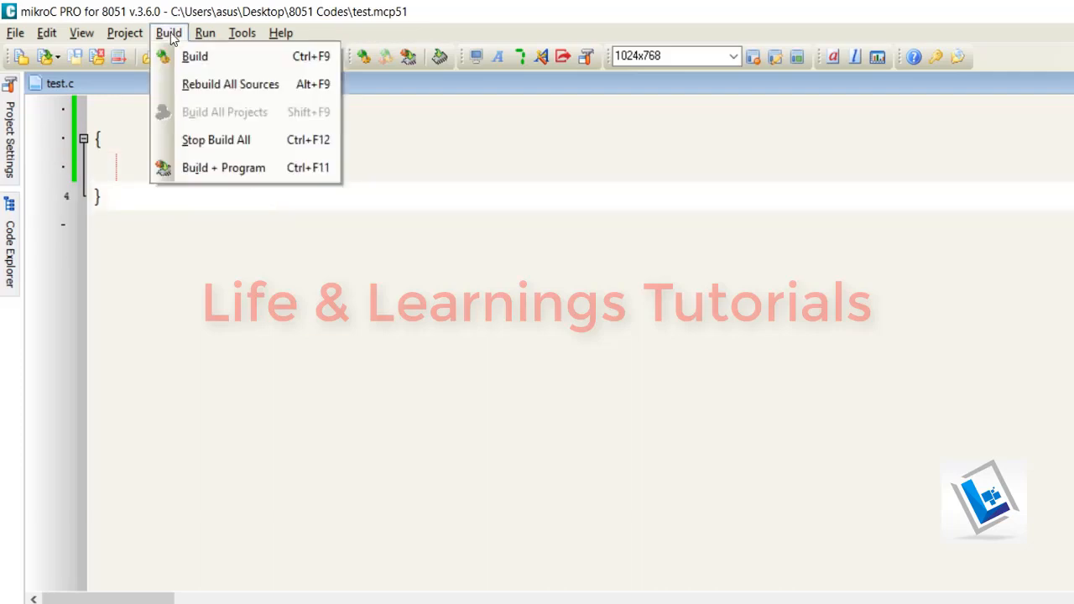
{"action": "mouse_move", "coordinate": [195, 56]}
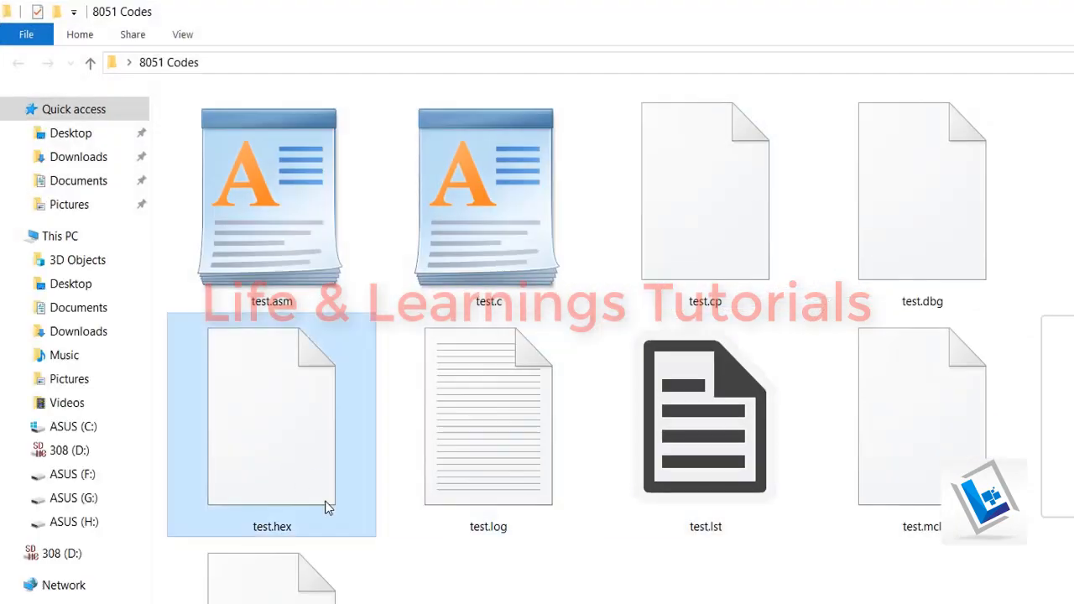
{"action": "mouse_move", "coordinate": [263, 460]}
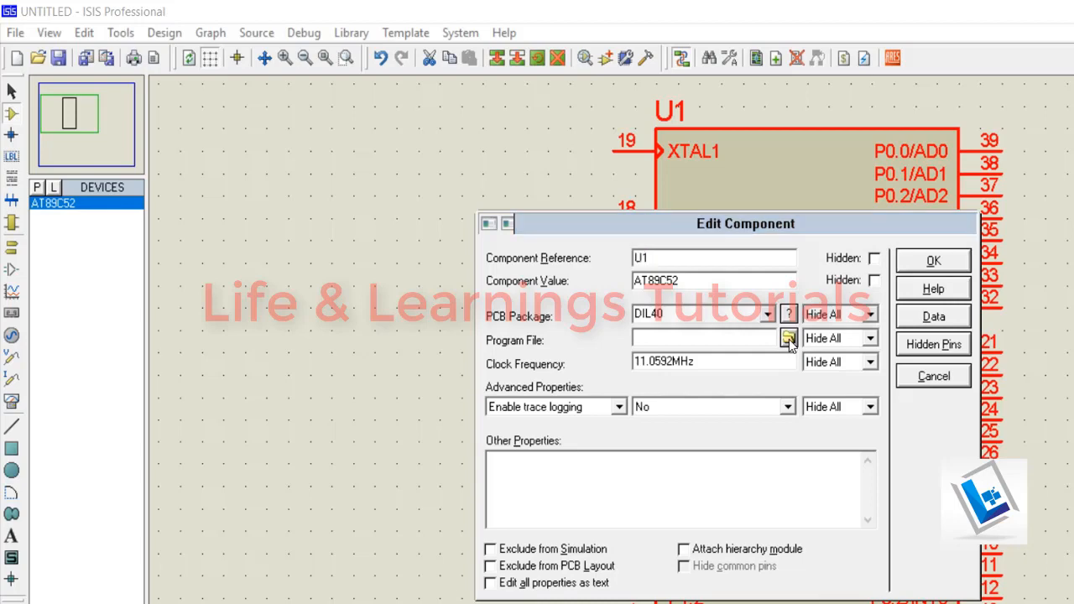
Step: Set U1's Program File to test.hex from Desktop > 8051 Codes
{"action": "left_click", "coordinate": [788, 338]}
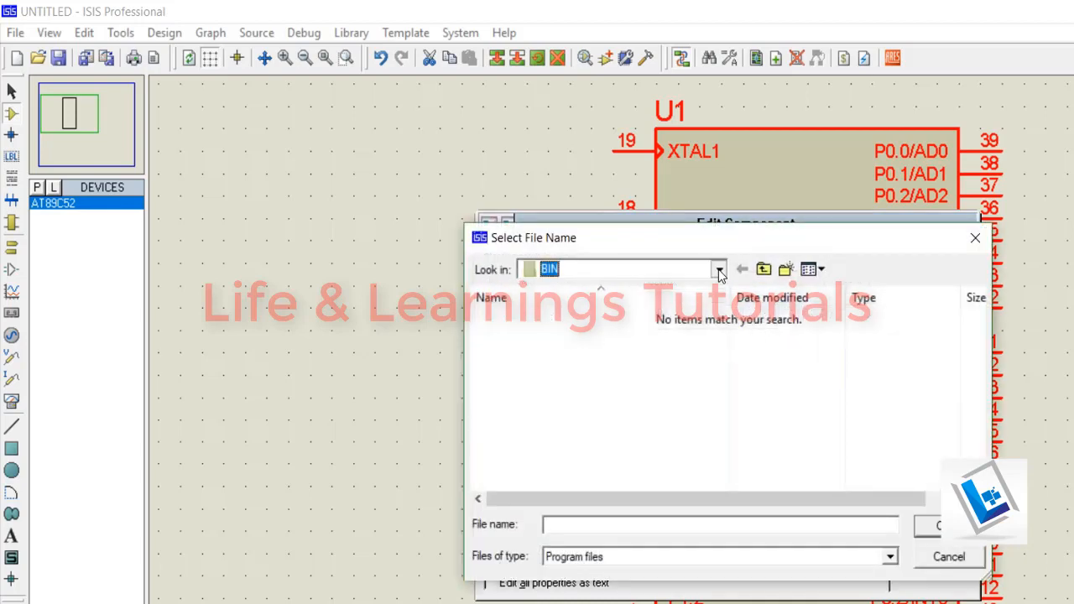
{"action": "left_click", "coordinate": [718, 268]}
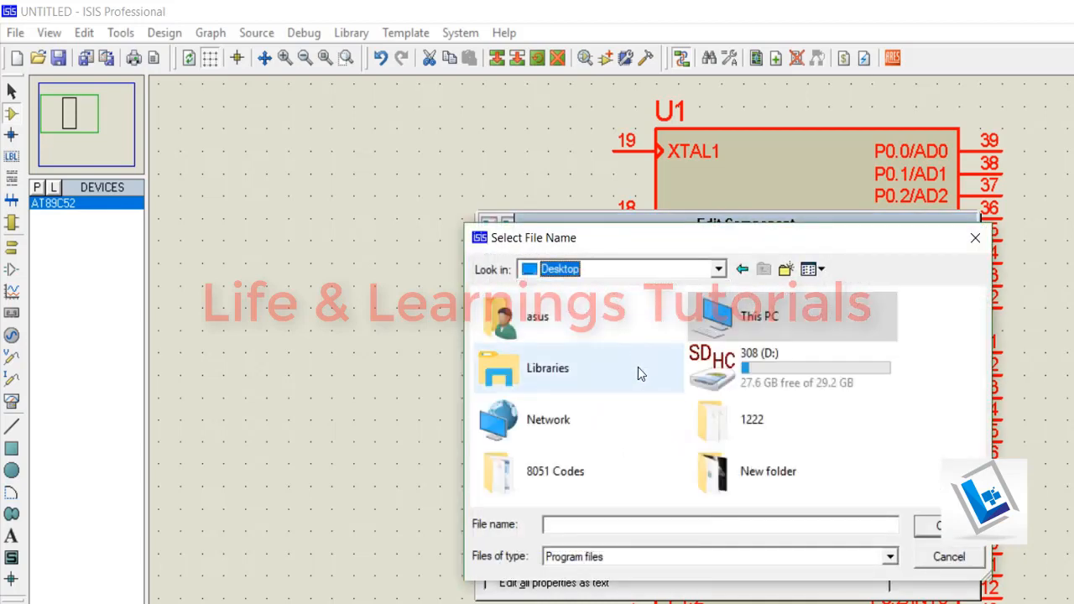
{"action": "double_click", "coordinate": [554, 471]}
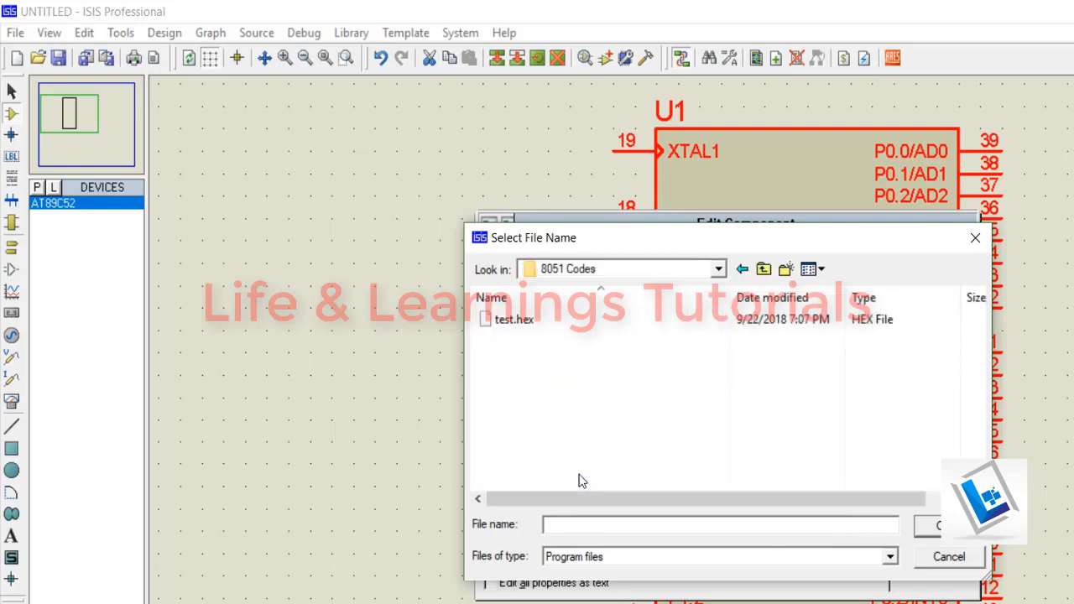
{"action": "left_click", "coordinate": [514, 318]}
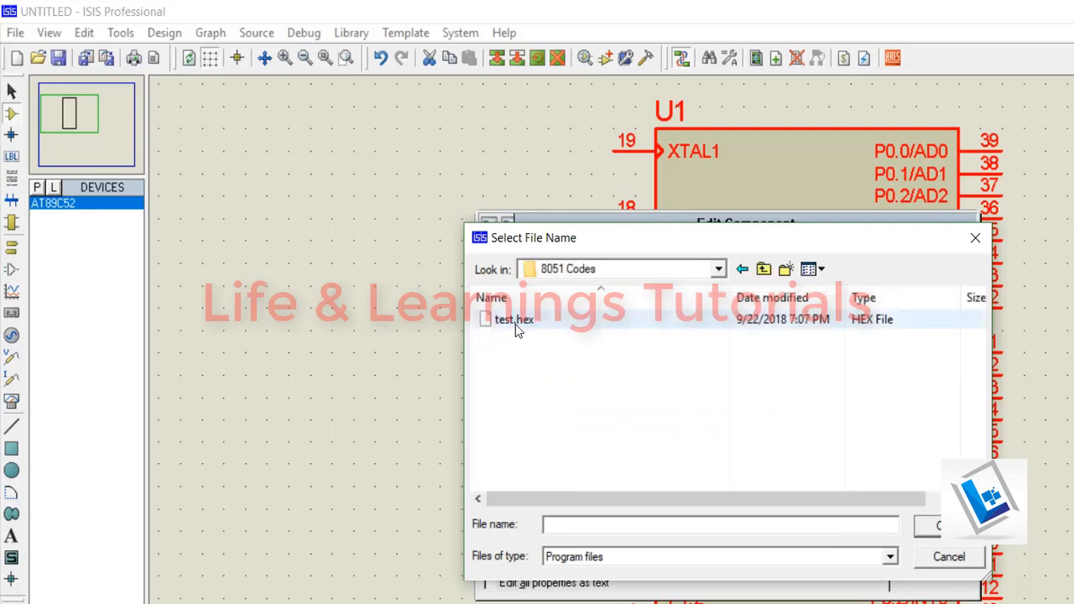
{"action": "double_click", "coordinate": [512, 318]}
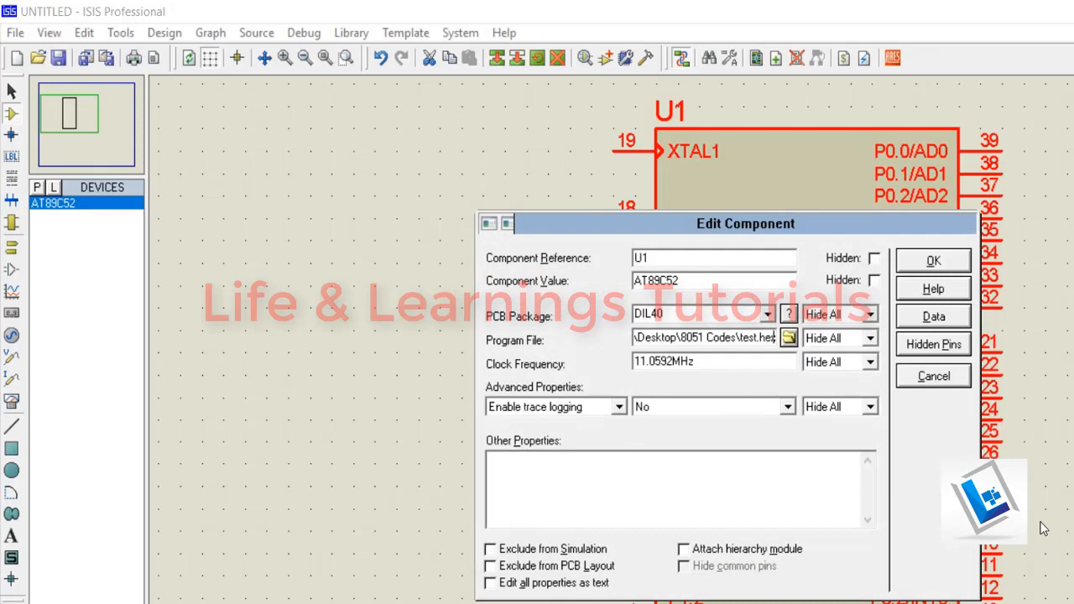
{"action": "mouse_move", "coordinate": [729, 394]}
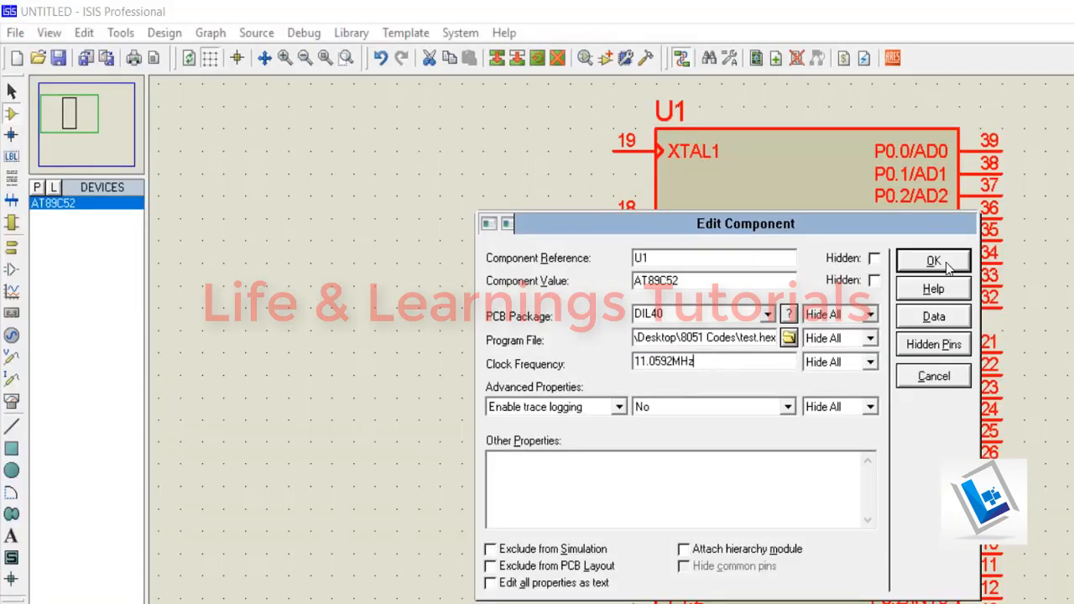
Step: Confirm U1's properties and start the simulation to view the pin logic states
{"action": "left_click", "coordinate": [931, 260]}
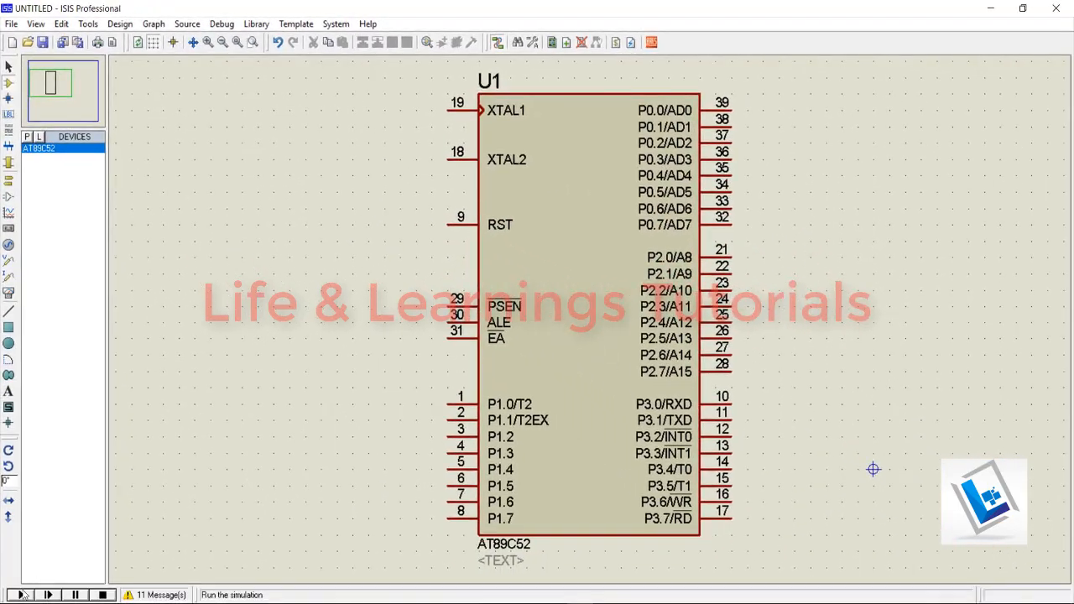
{"action": "left_click", "coordinate": [18, 594]}
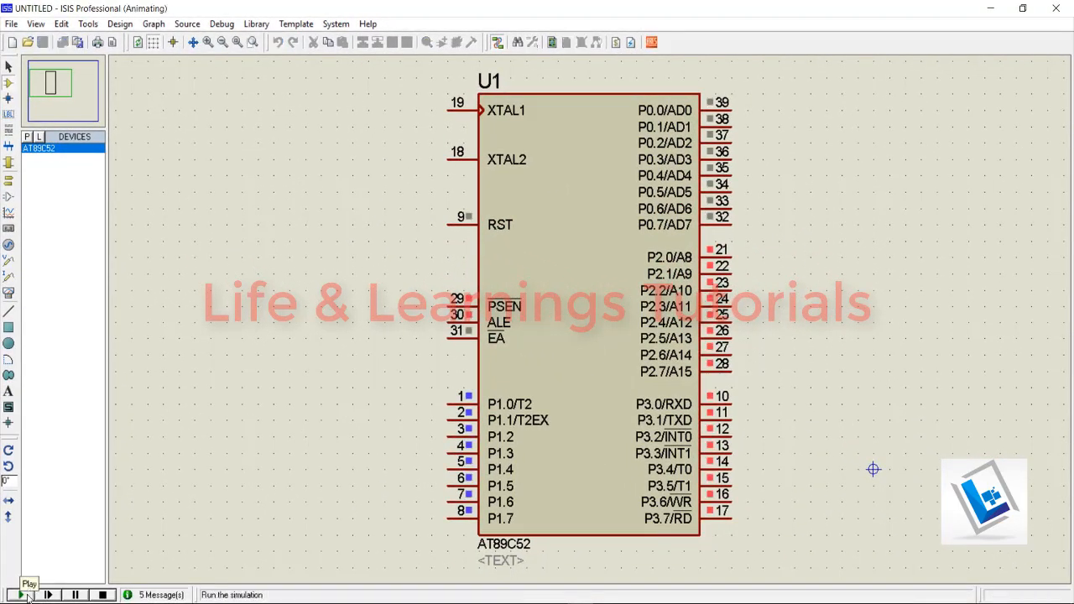
{"action": "left_click", "coordinate": [19, 594]}
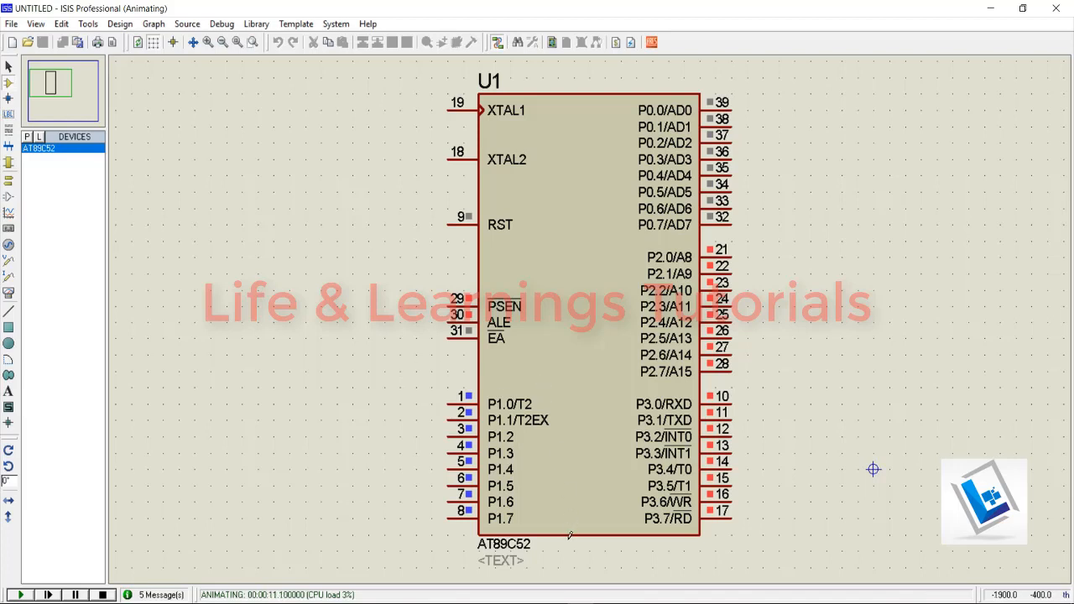
{"action": "mouse_move", "coordinate": [780, 405]}
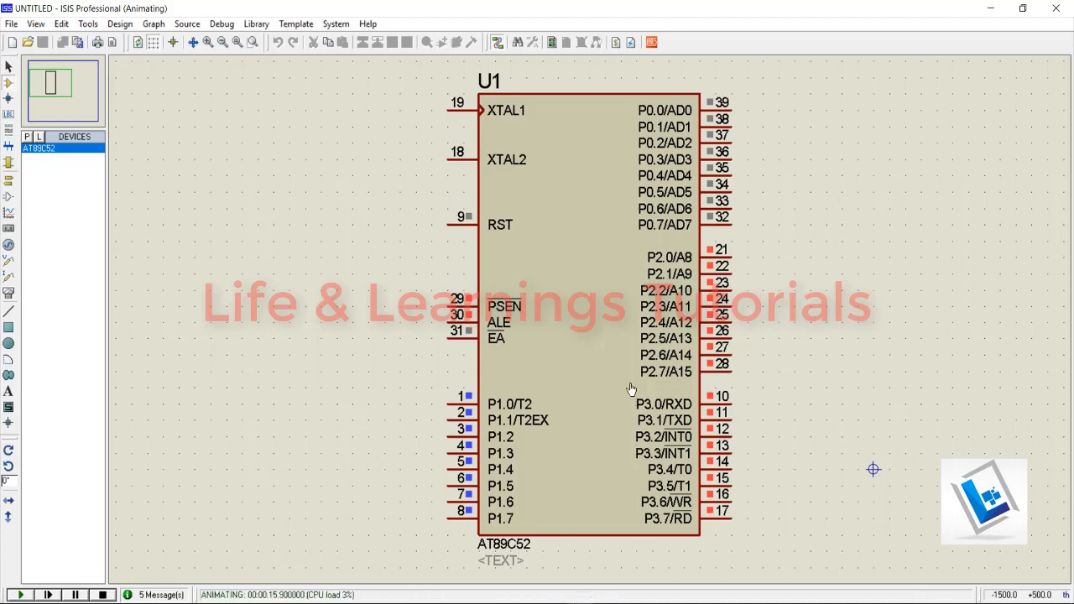
{"action": "left_click_drag", "start_coordinate": [616, 241], "coordinate": [746, 390]}
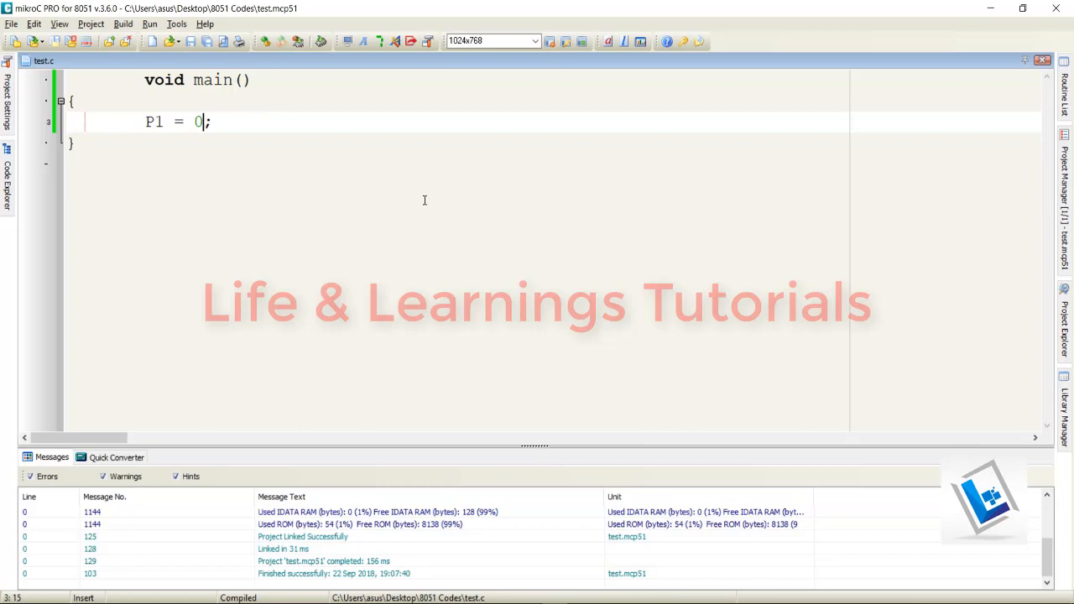
Step: Change P1 to 0x0F, add the comment '// Move value to the PORT 1', and rebuild
{"action": "type", "text": "x"}
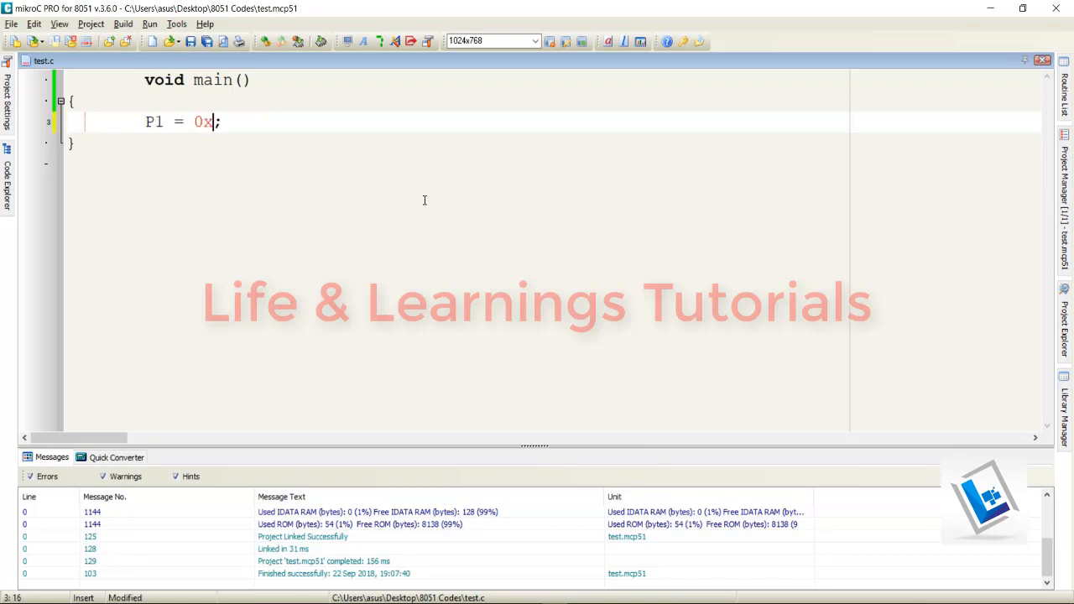
{"action": "type", "text": "0"}
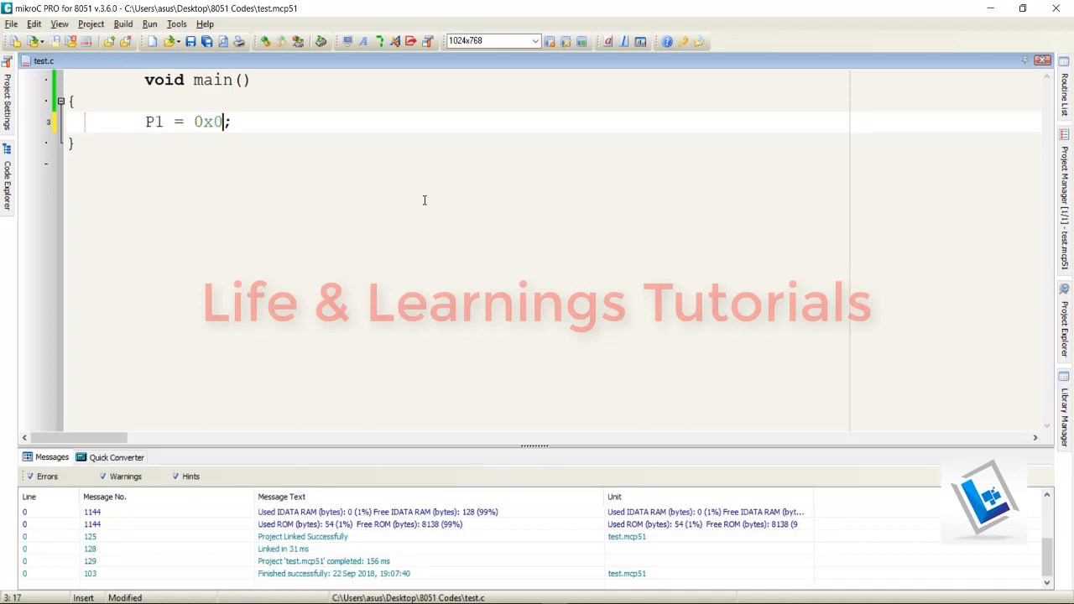
{"action": "type", "text": "F"}
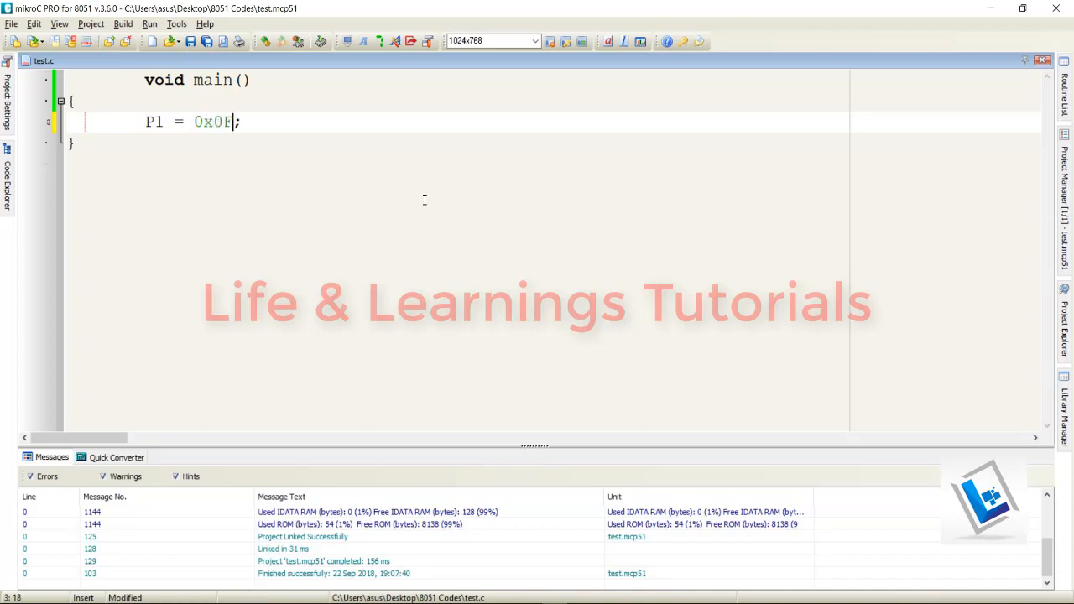
{"action": "double_click", "coordinate": [202, 122]}
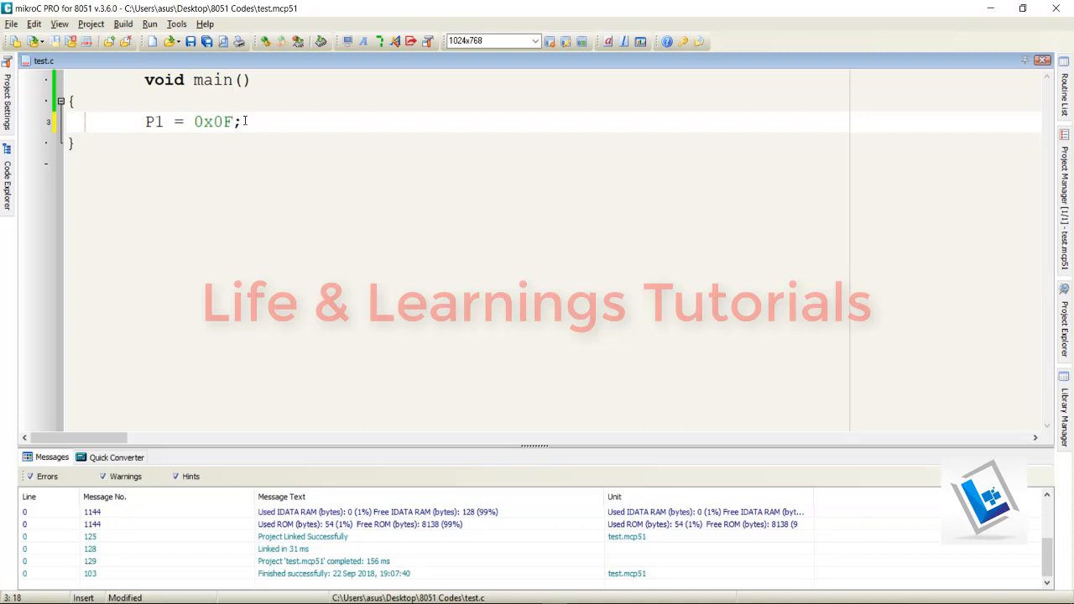
{"action": "type", "text": "//"}
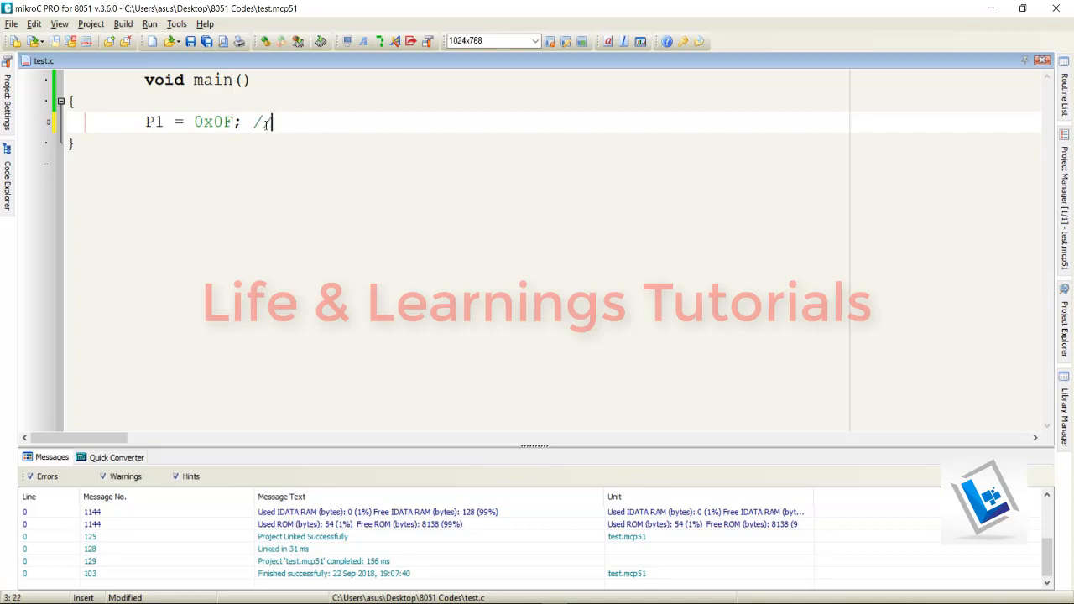
{"action": "type", "text": "0000"}
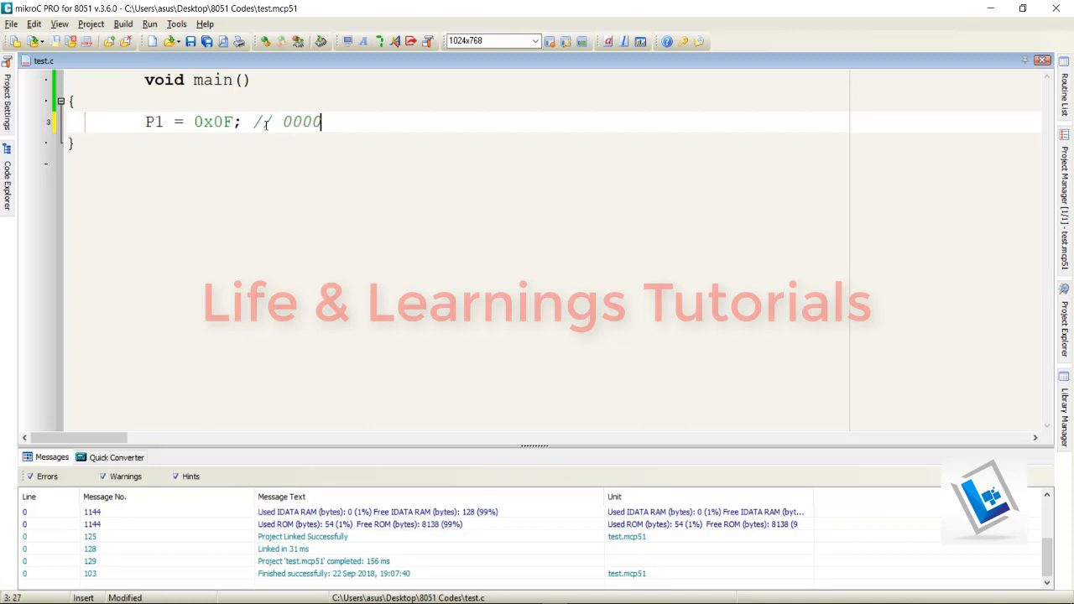
{"action": "type", "text": "1111"}
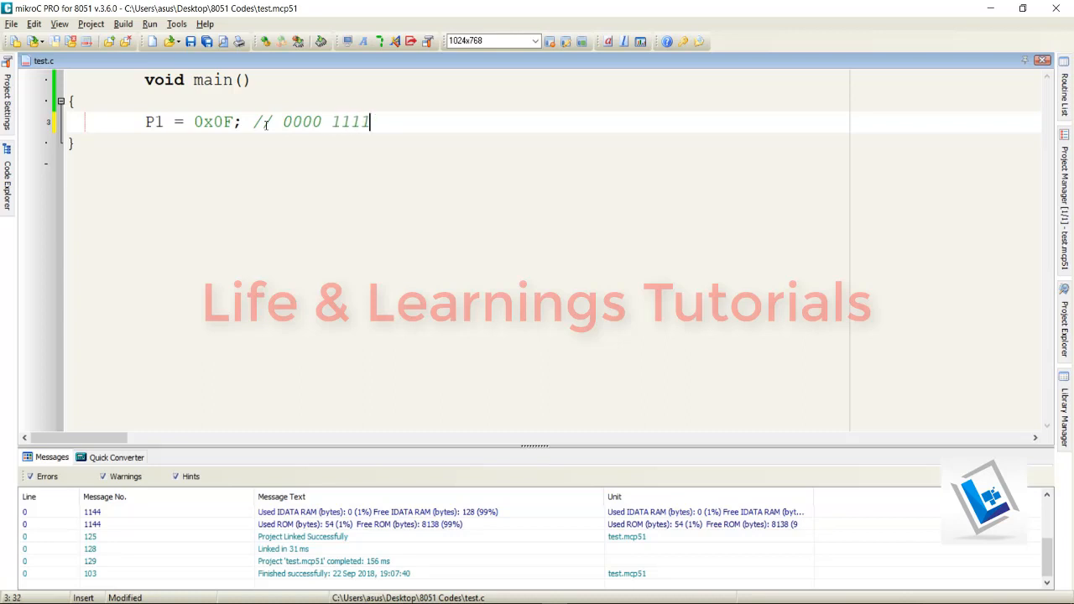
{"action": "key", "text": "BackSpace"}
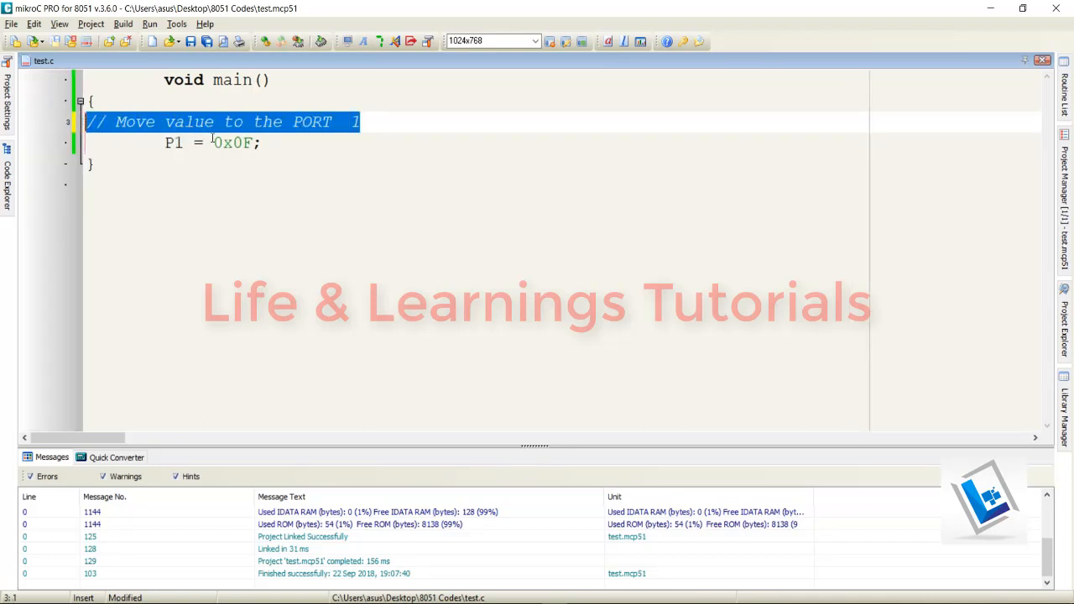
{"action": "left_click", "coordinate": [123, 24]}
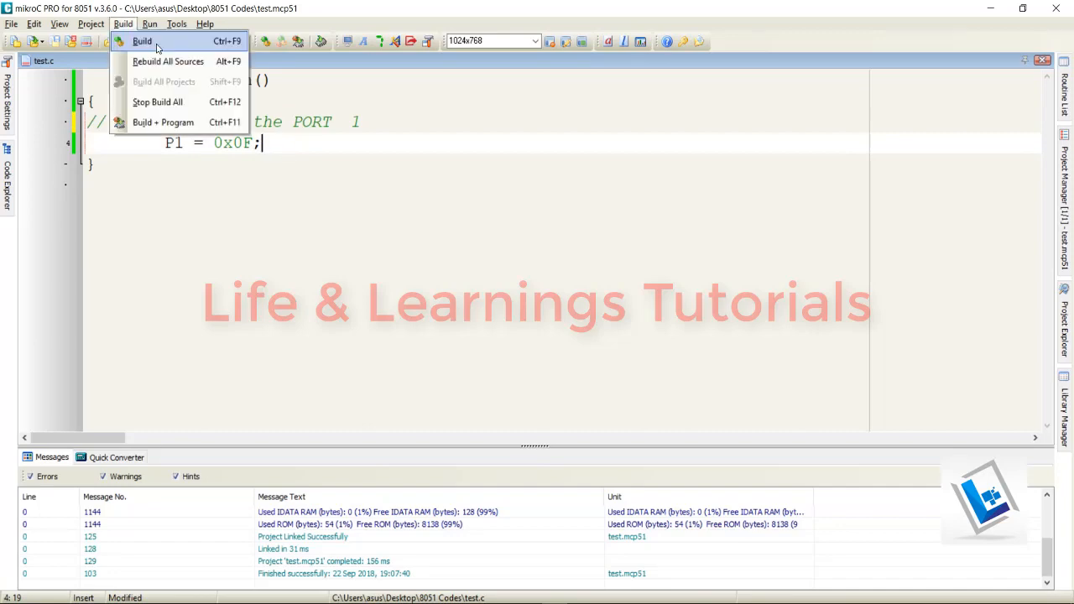
{"action": "left_click", "coordinate": [122, 24]}
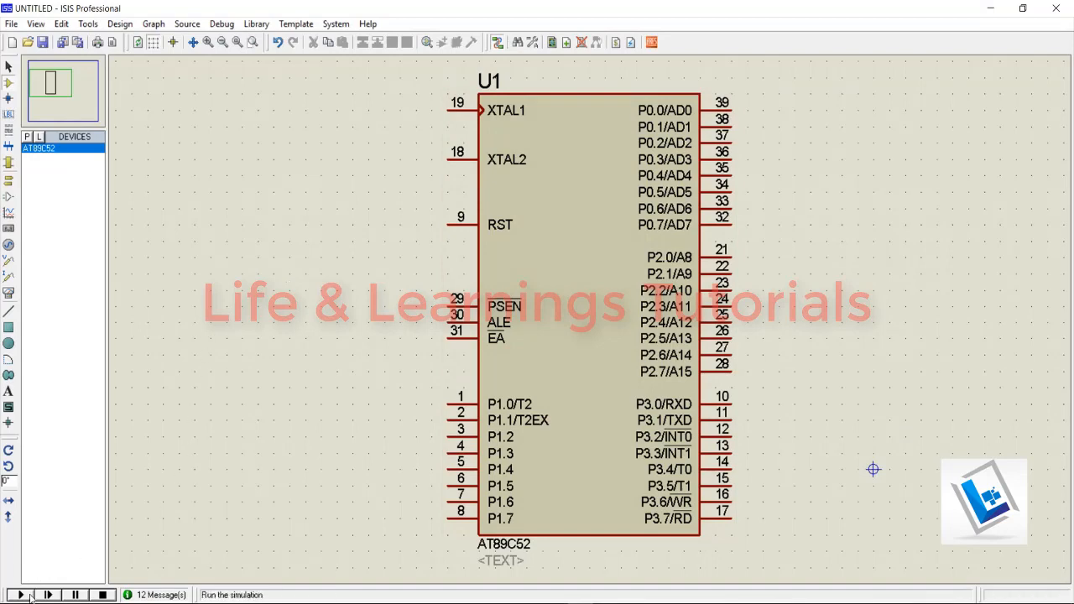
Step: Rerun the AT89C52 simulation with the rebuilt test.hex
{"action": "left_click", "coordinate": [17, 594]}
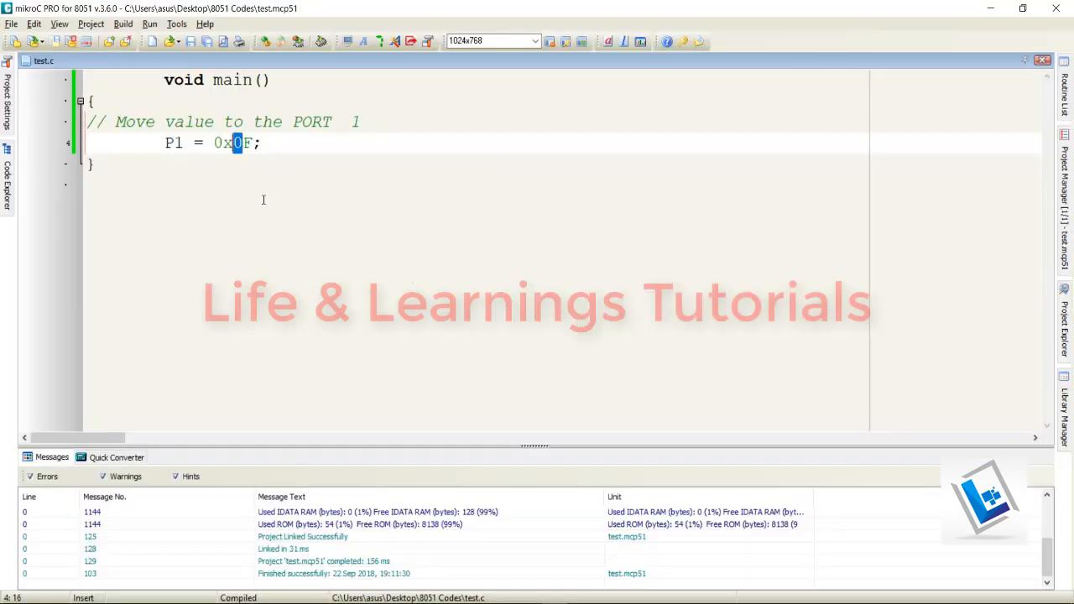
{"action": "mouse_move", "coordinate": [245, 187]}
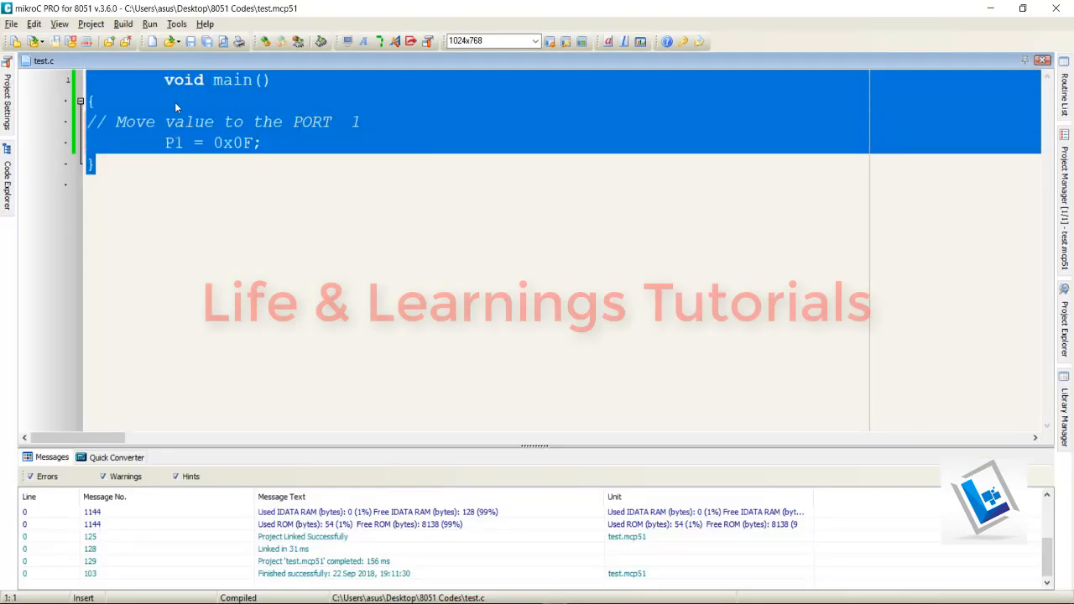
{"action": "left_click", "coordinate": [142, 163]}
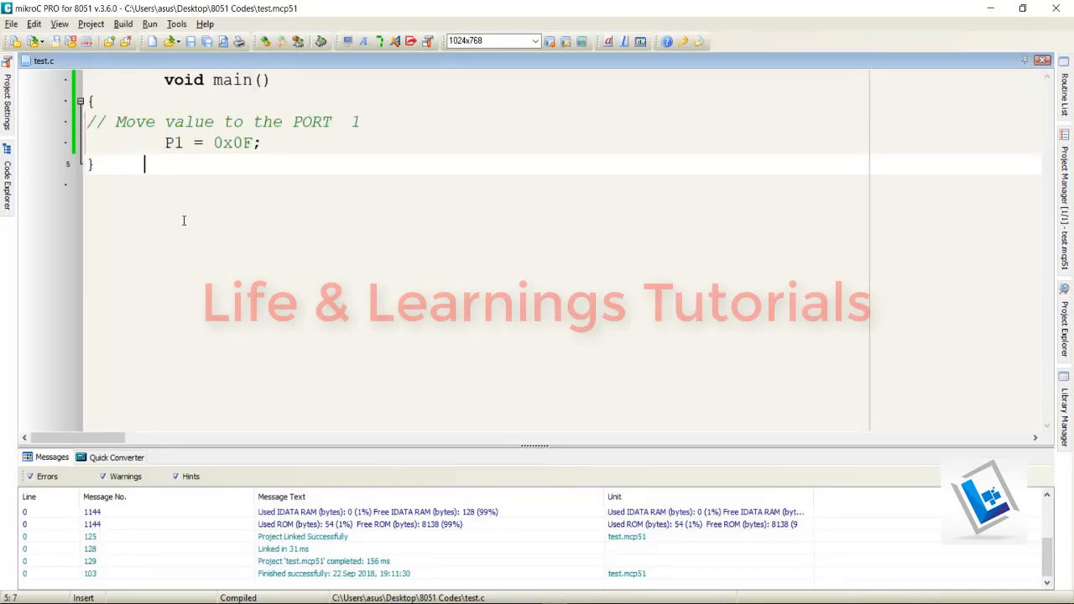